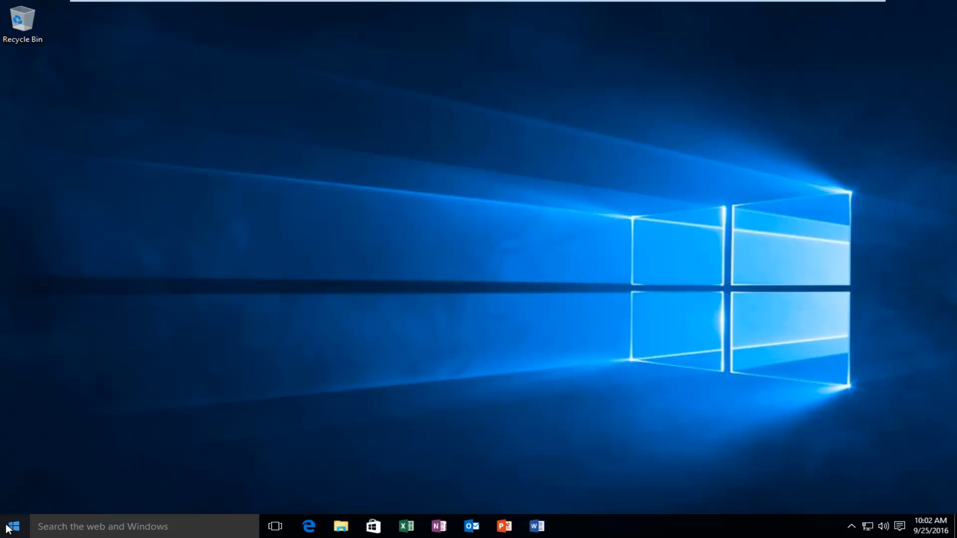
Search the Start menu for "this pc" so This PC appears as the best match
left_click(10, 525)
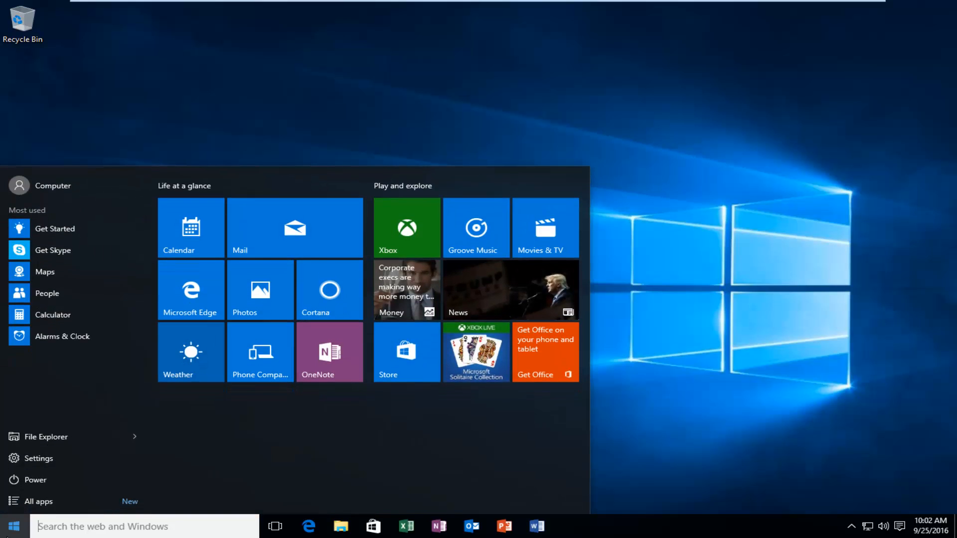
type("ths")
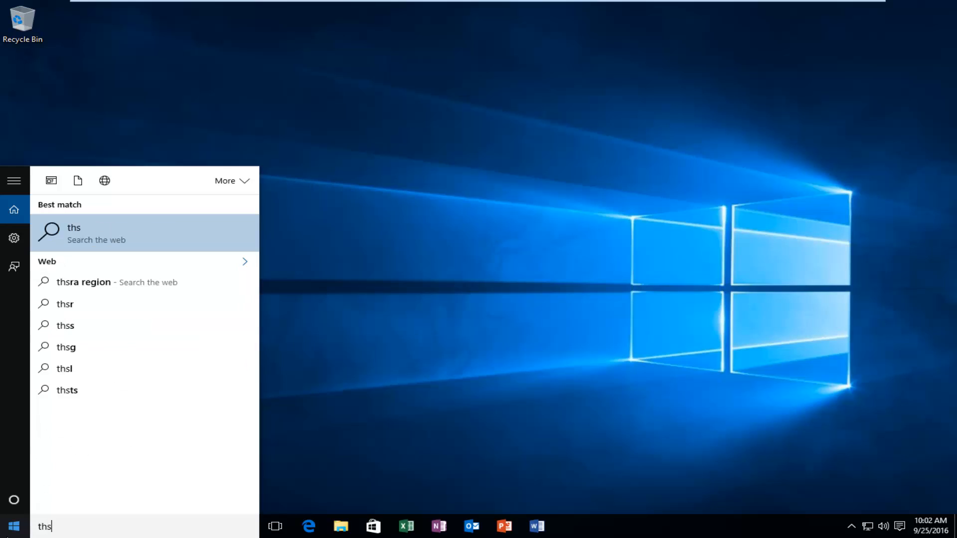
type("this pc")
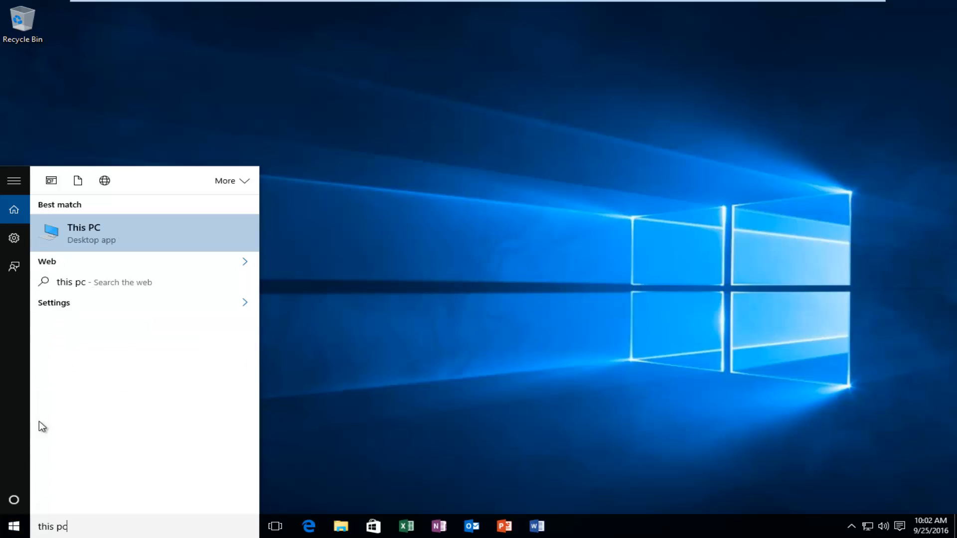
mouse_move(75, 239)
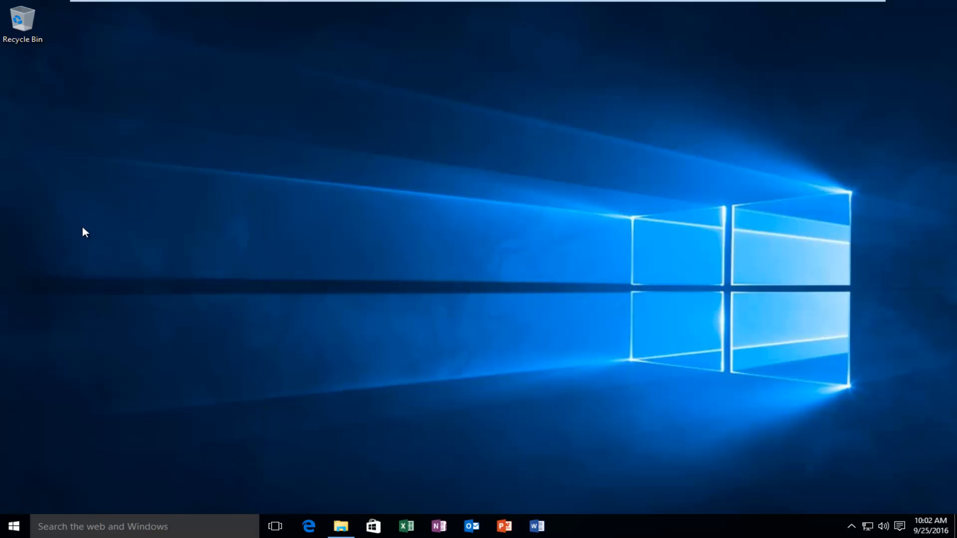
Maximize the This PC window and bring up the context menu for Local Disk (C:)
left_click(343, 526)
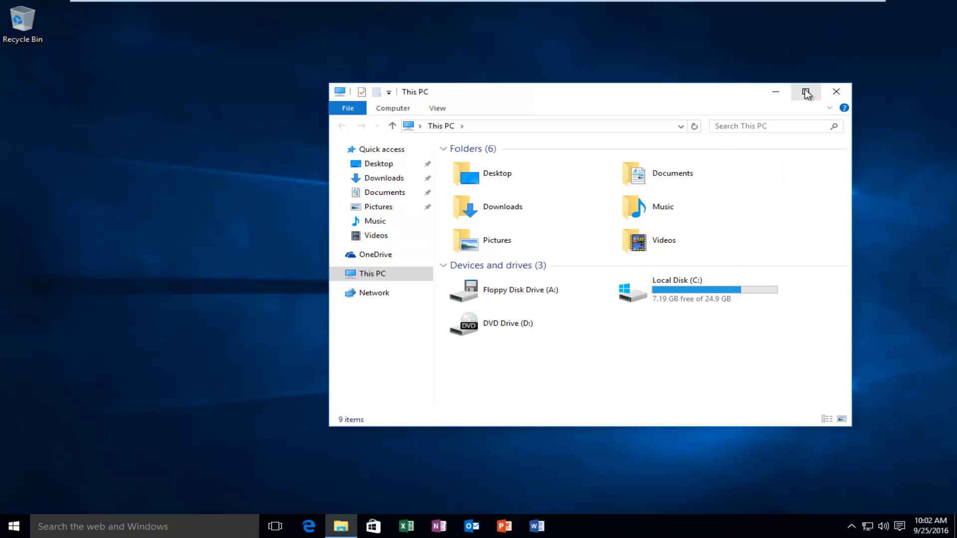
left_click(805, 92)
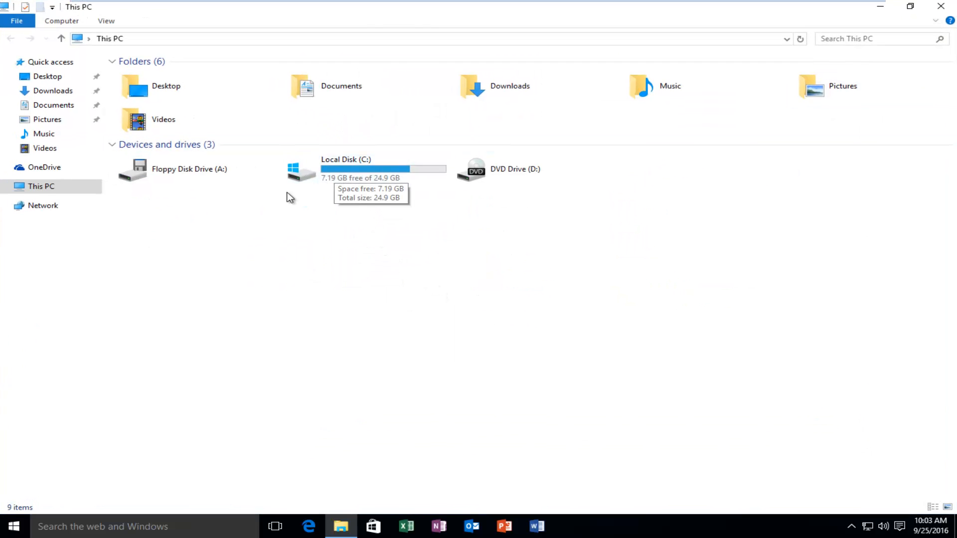
mouse_move(345, 174)
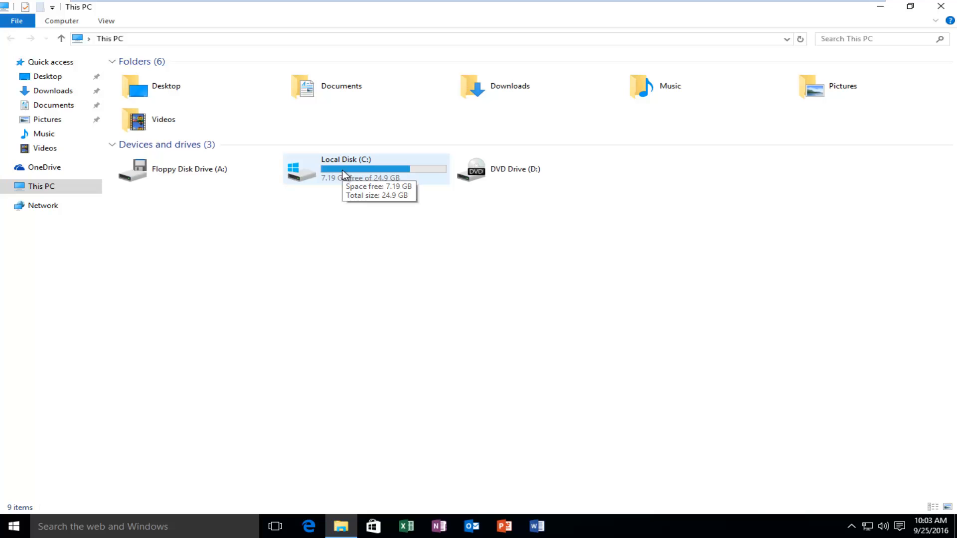
right_click(346, 174)
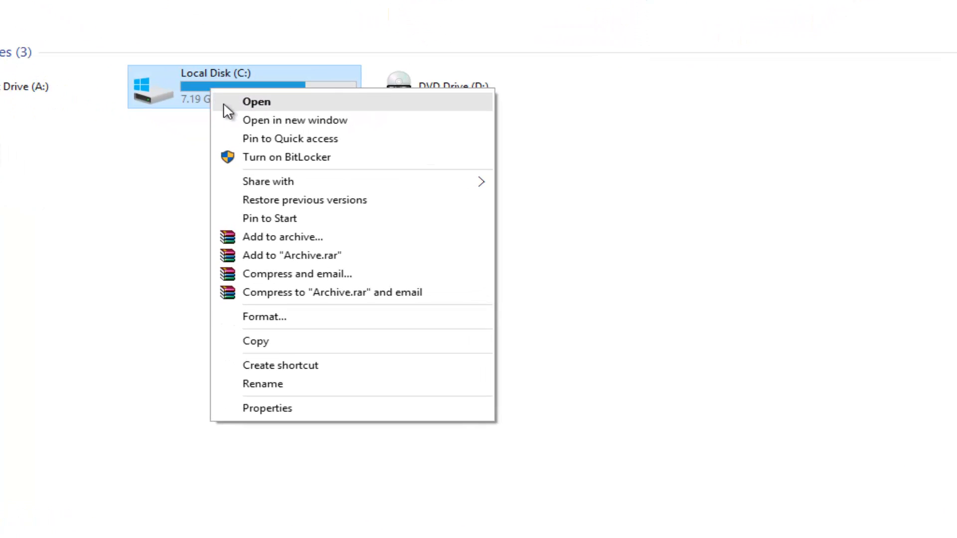
mouse_move(254, 161)
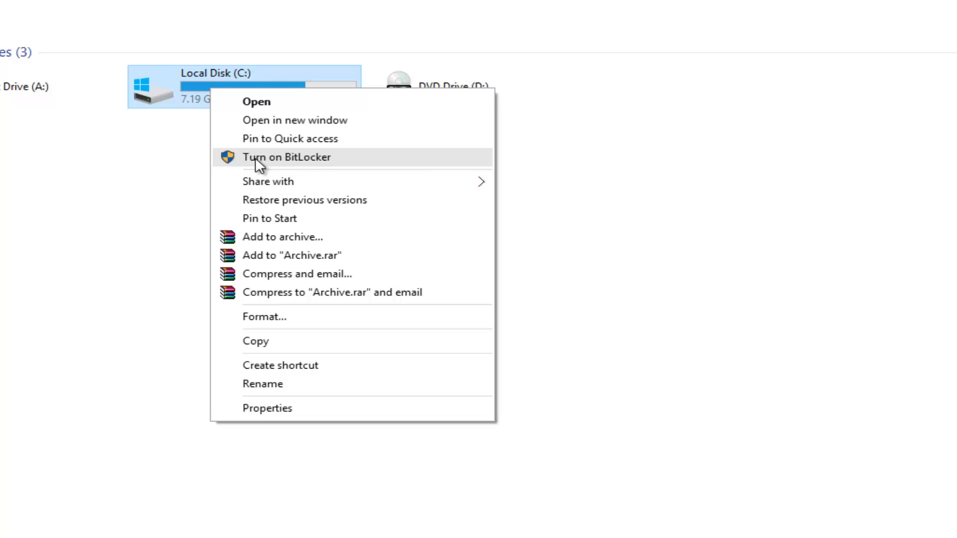
Choose Turn on BitLocker for C: and hit the missing compatible TPM error
left_click(286, 158)
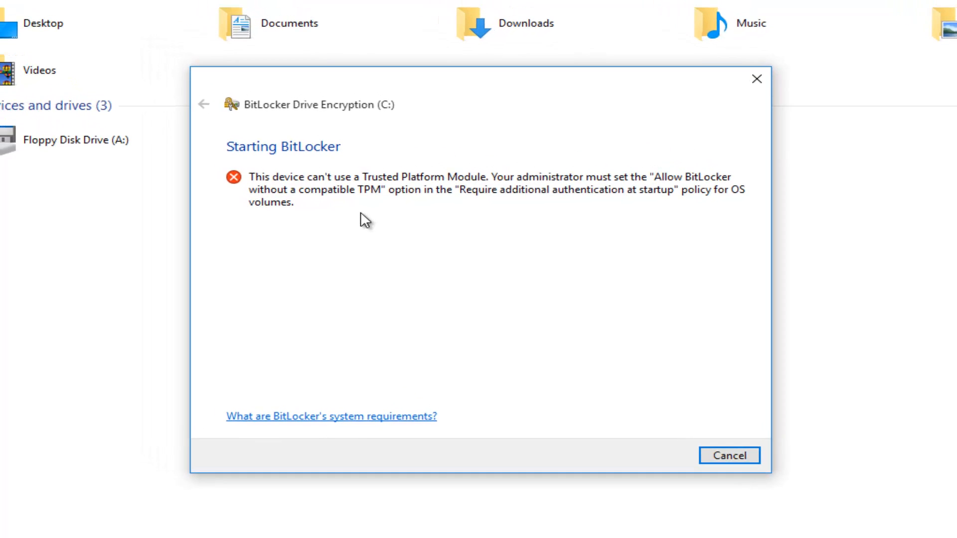
mouse_move(255, 163)
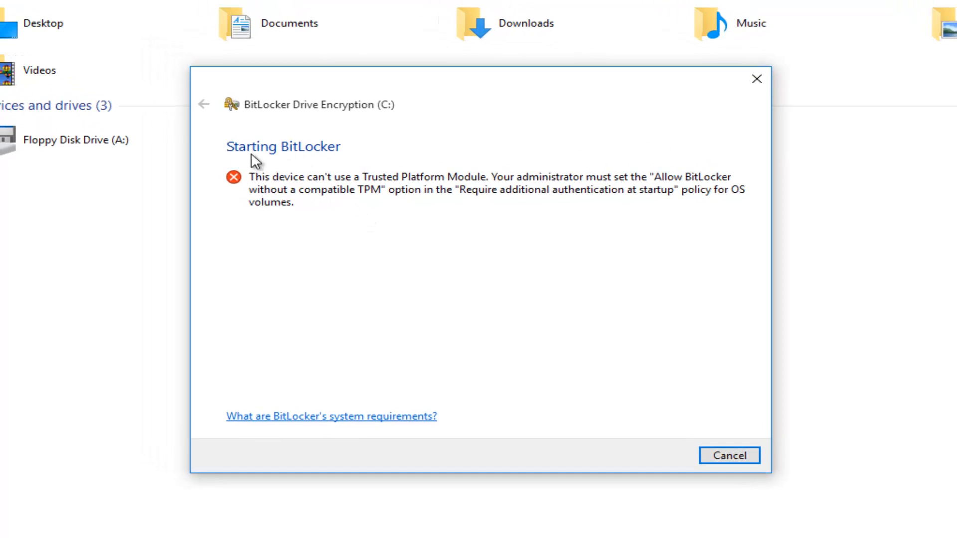
mouse_move(349, 183)
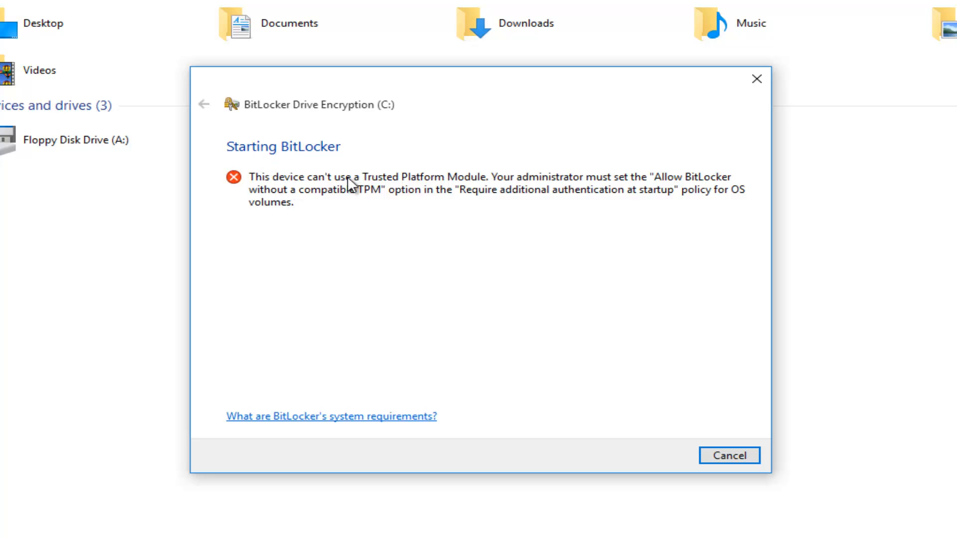
mouse_move(514, 188)
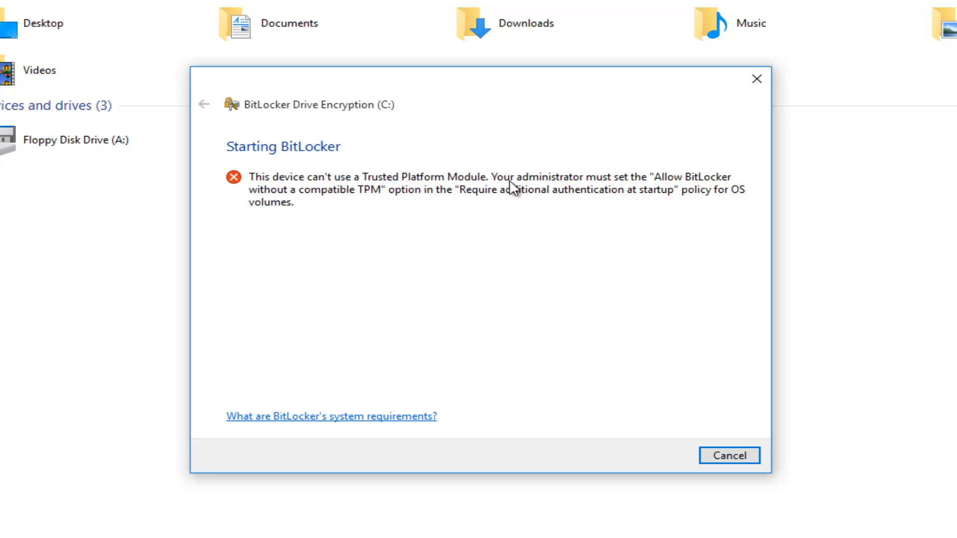
mouse_move(648, 186)
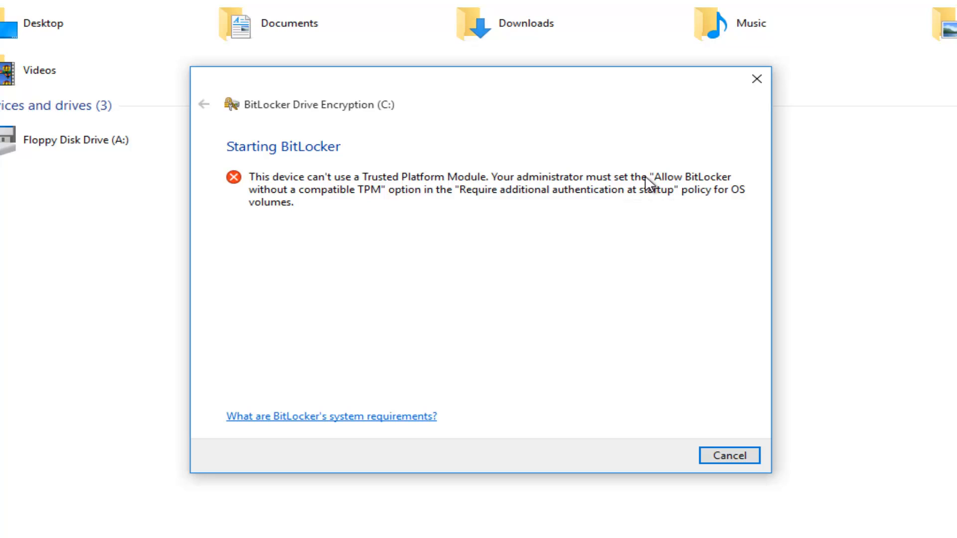
mouse_move(401, 199)
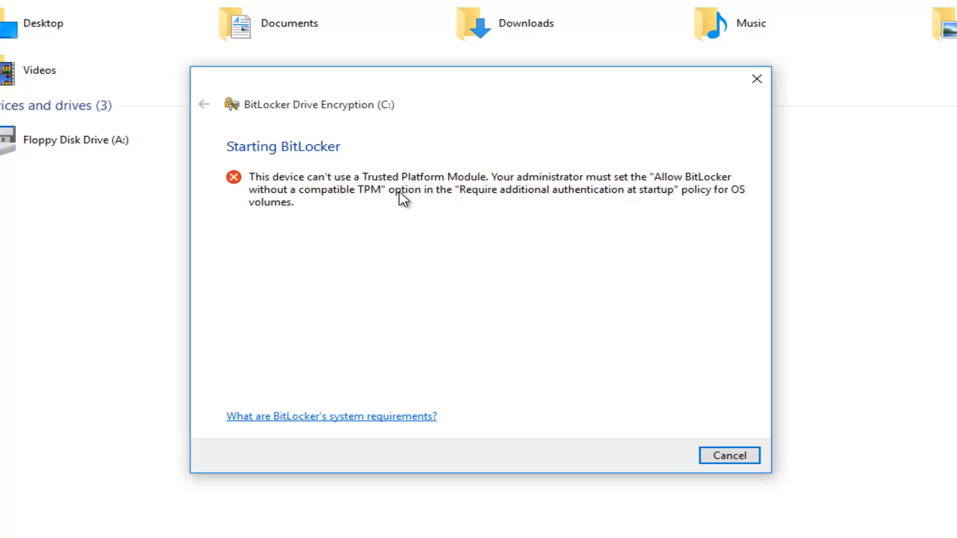
mouse_move(547, 199)
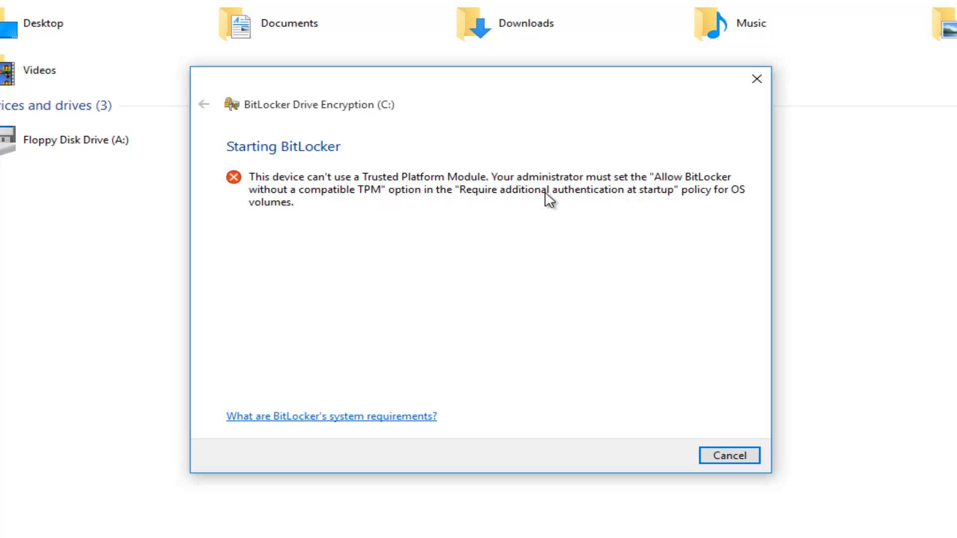
mouse_move(694, 208)
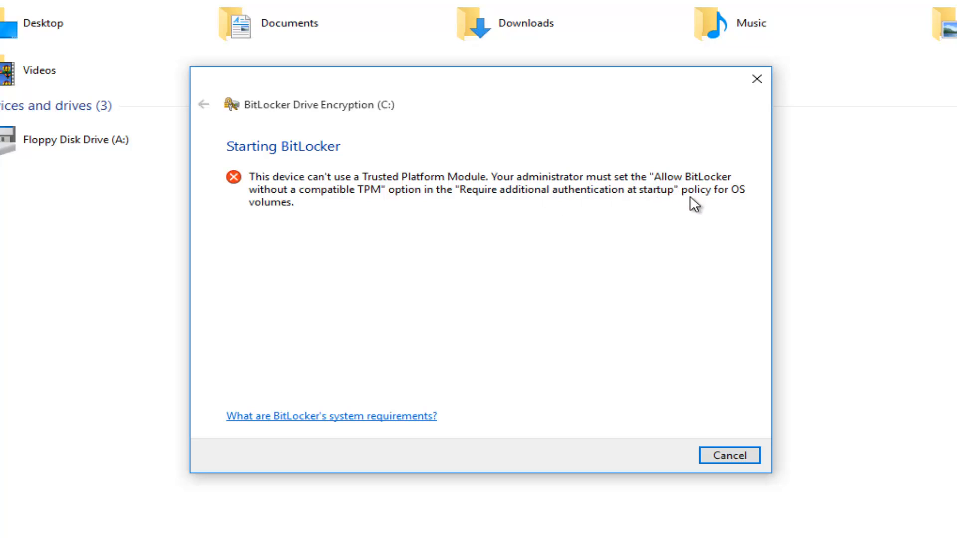
mouse_move(323, 326)
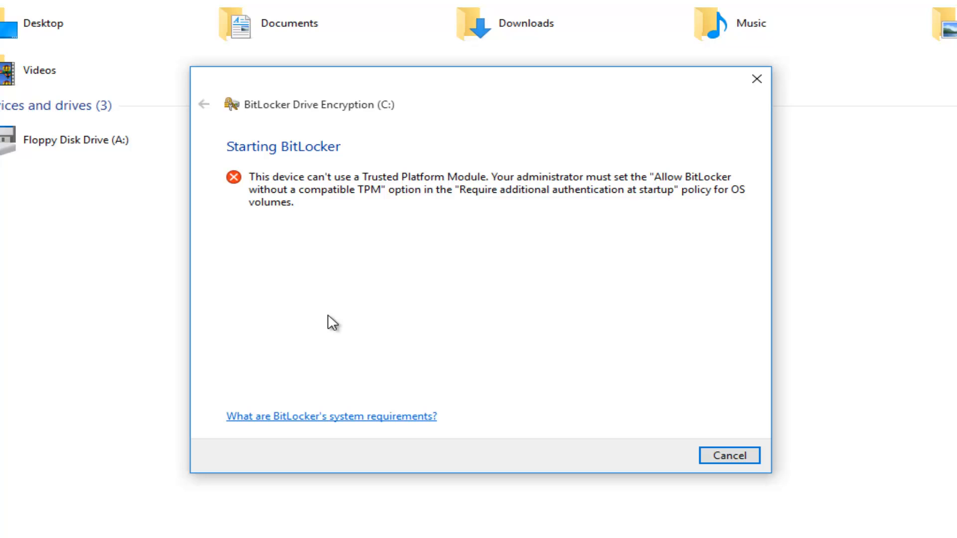
mouse_move(543, 363)
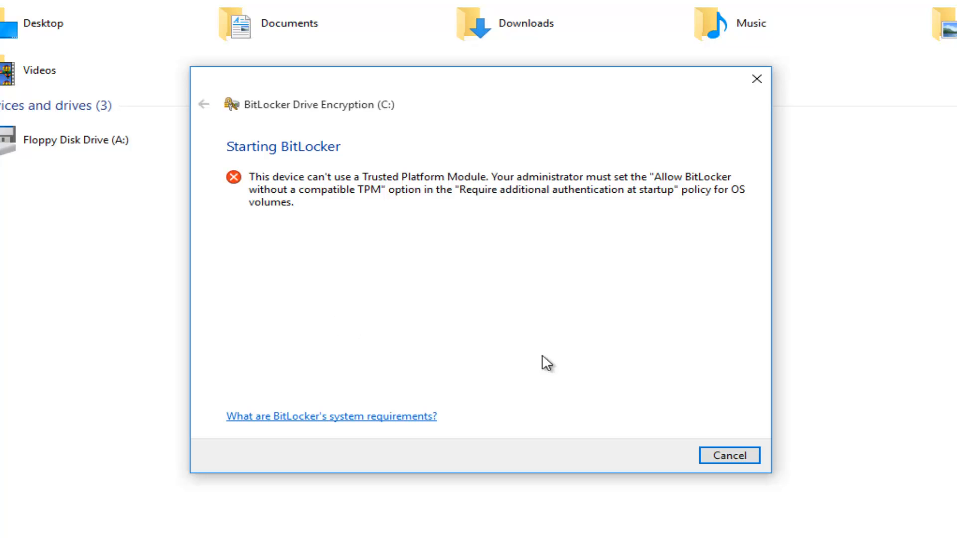
Cancel the BitLocker TPM error and launch Edit group policy from a Start search
left_click(730, 455)
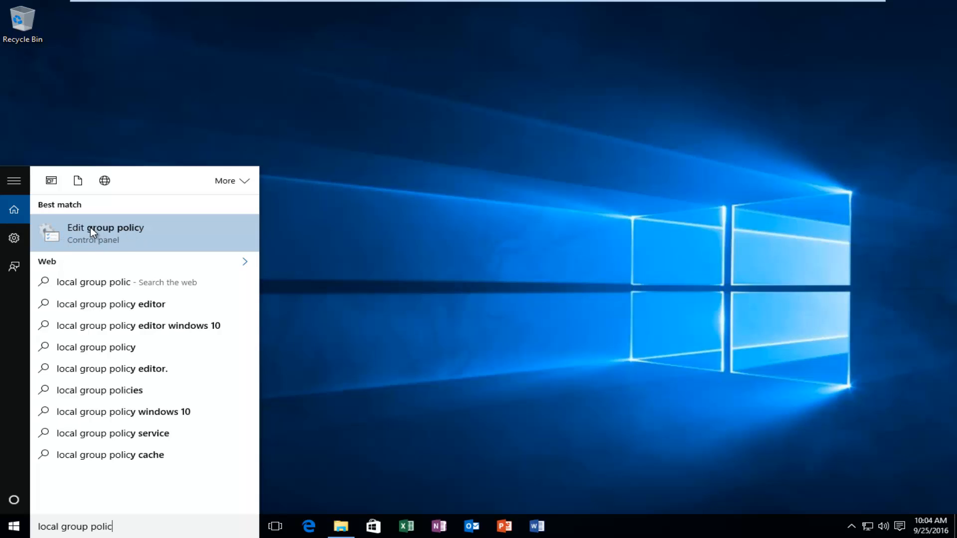
left_click(105, 233)
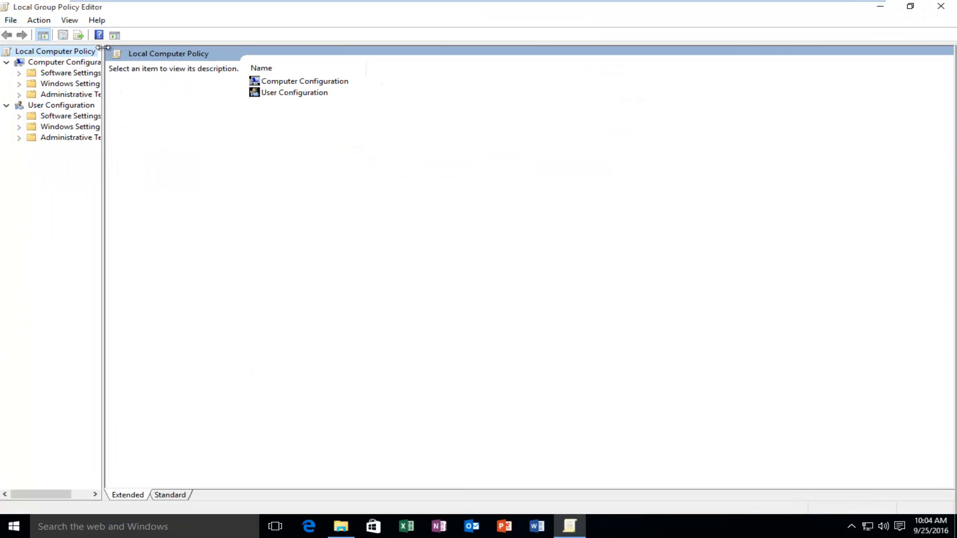
Expand Administrative Templates > Windows Components > BitLocker Drive Encryption to reveal its drive subfolders
left_click_drag(103, 54, 172, 57)
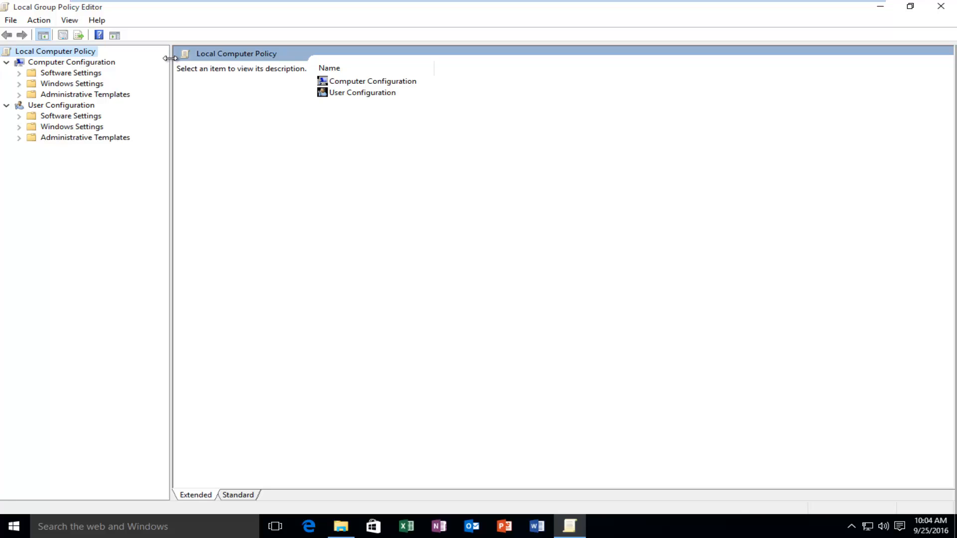
mouse_move(172, 62)
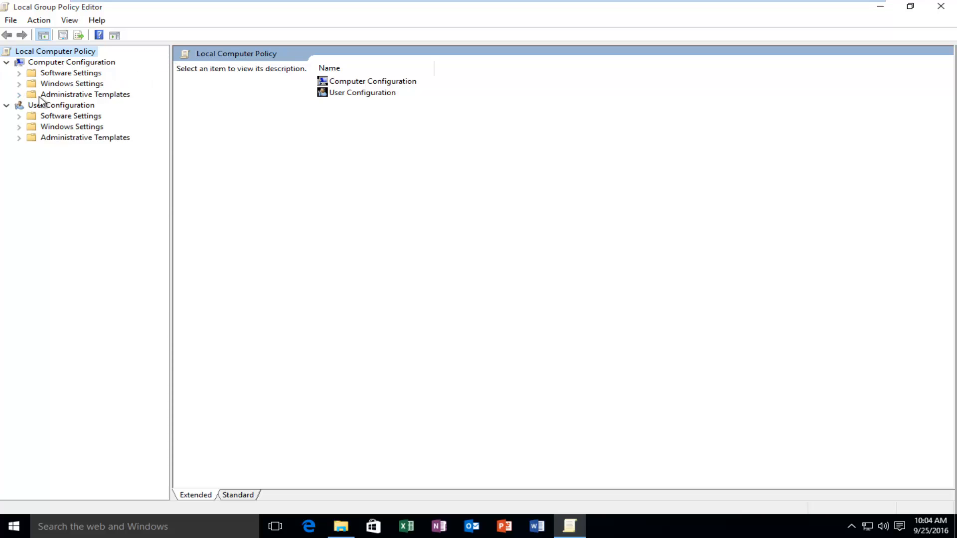
mouse_move(34, 78)
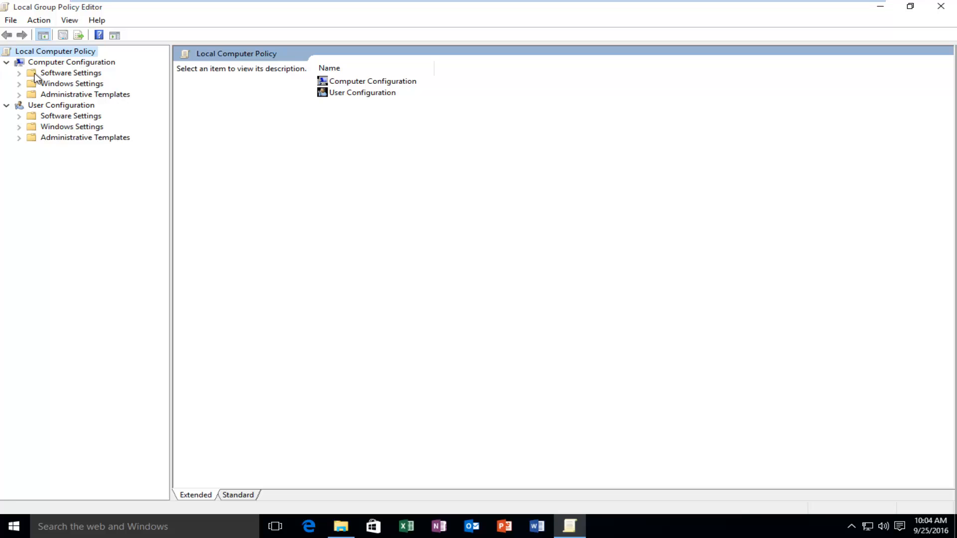
left_click(18, 94)
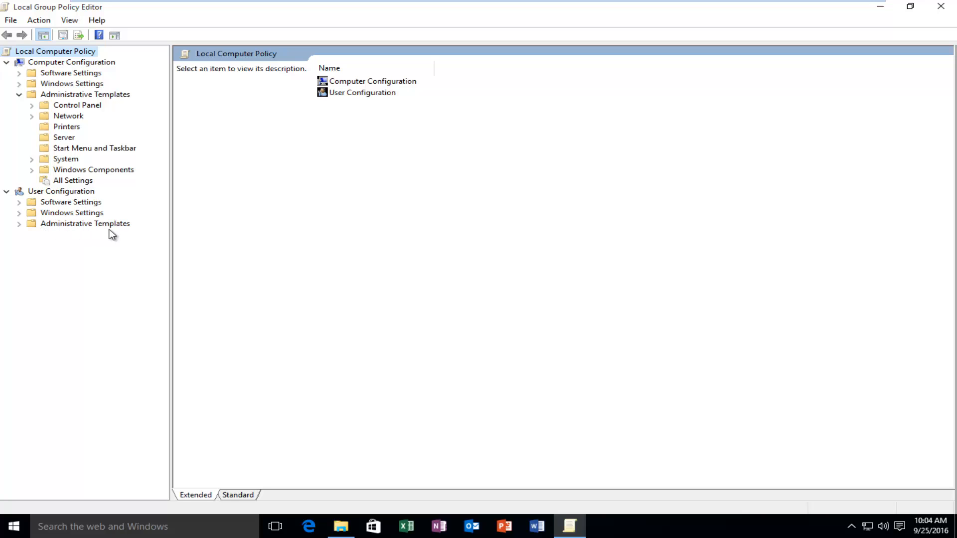
mouse_move(42, 98)
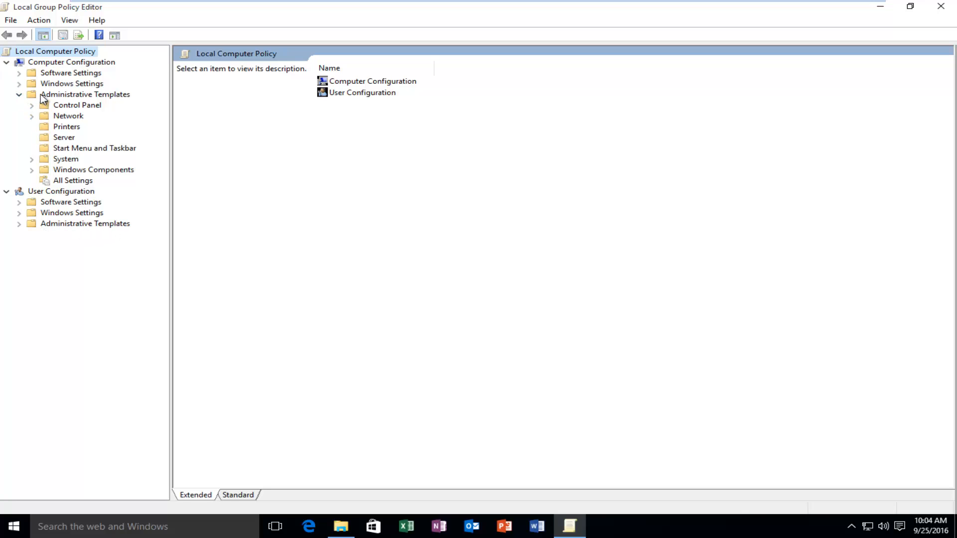
mouse_move(74, 117)
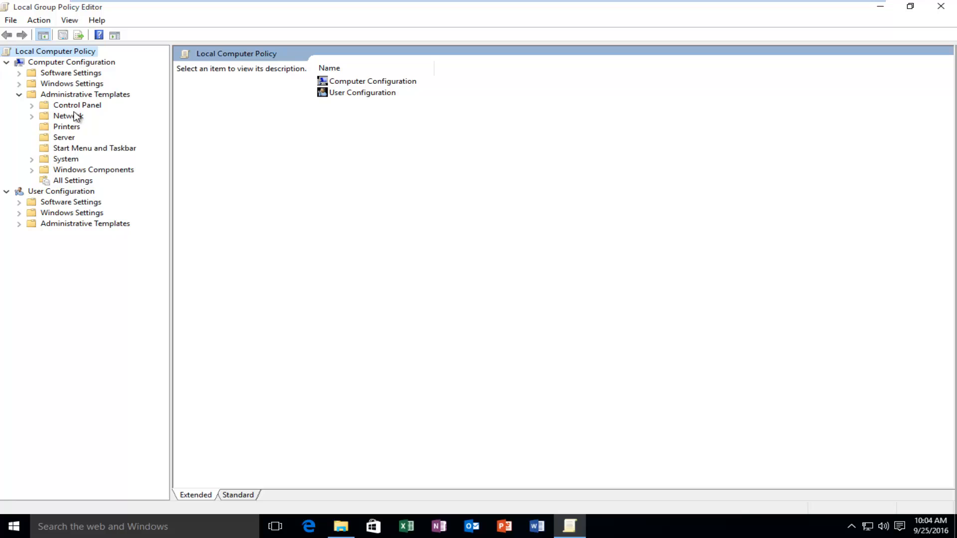
mouse_move(52, 173)
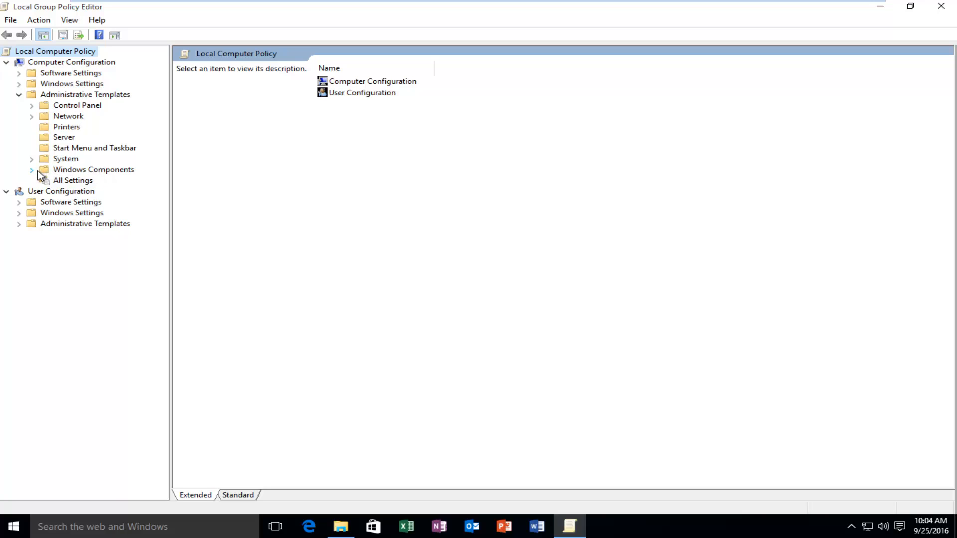
left_click(31, 169)
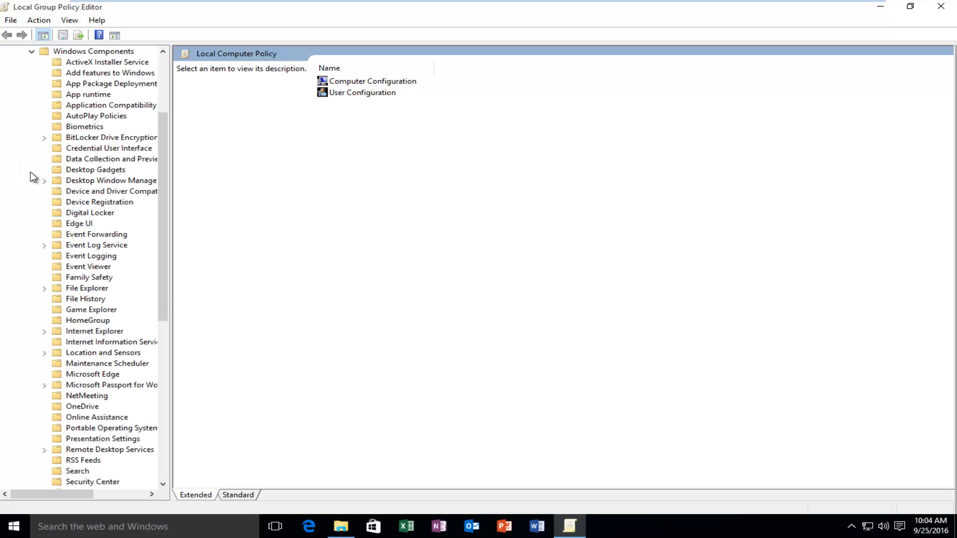
mouse_move(45, 141)
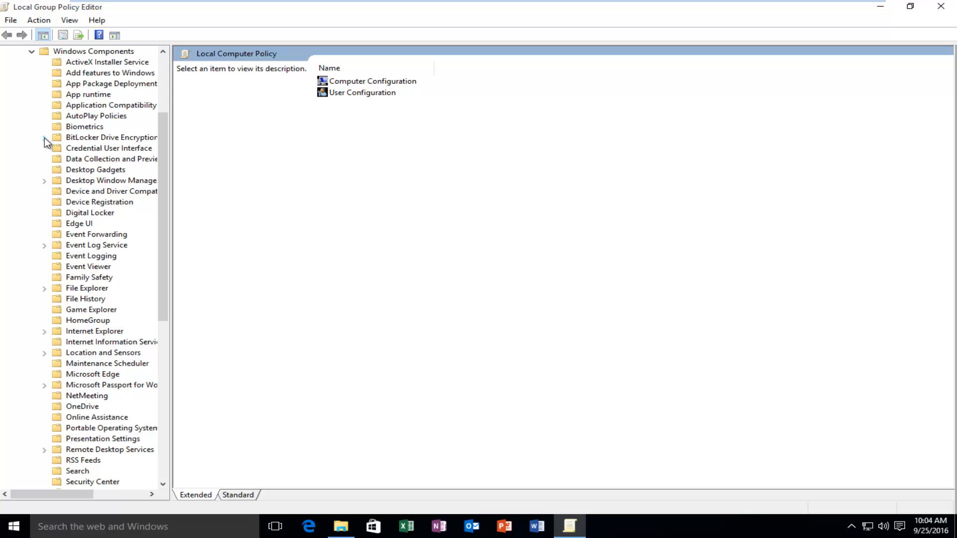
left_click(104, 137)
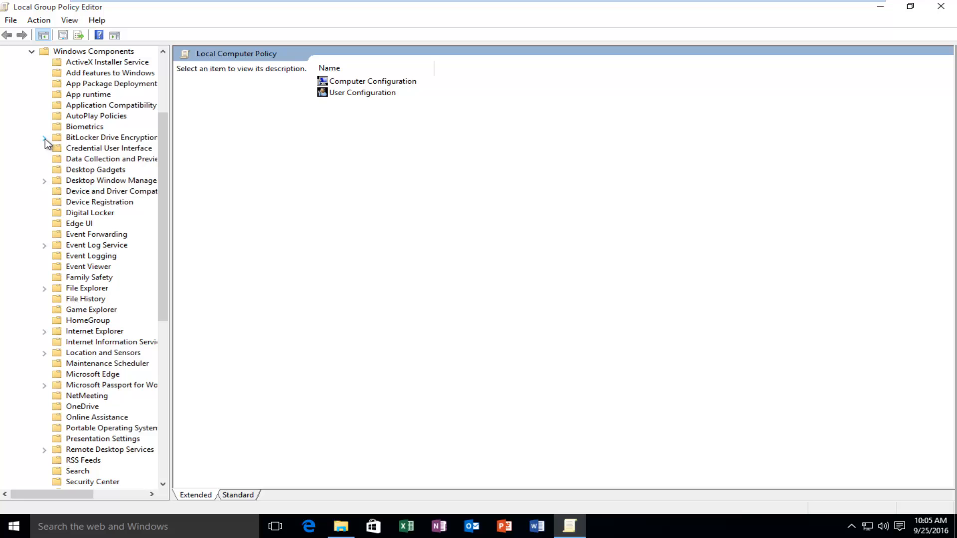
left_click(36, 137)
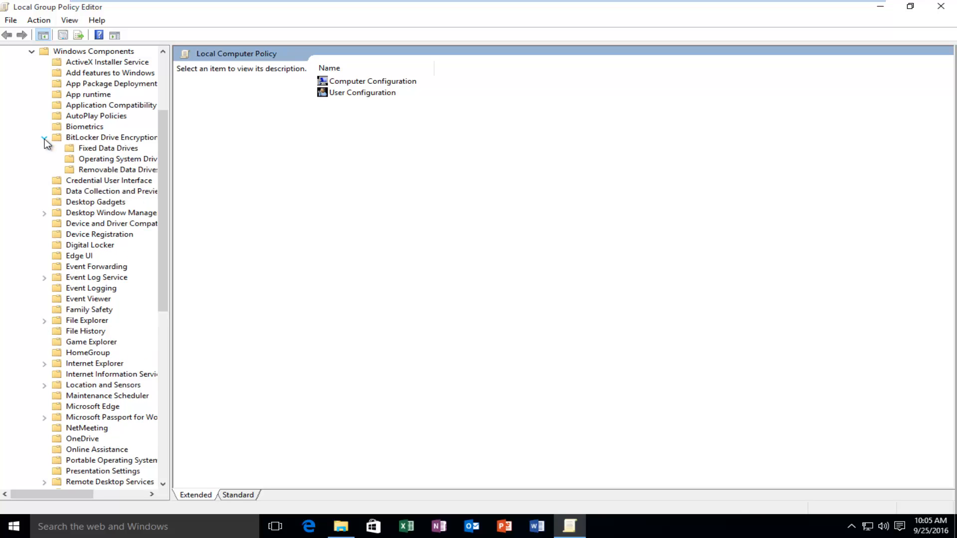
left_click(117, 159)
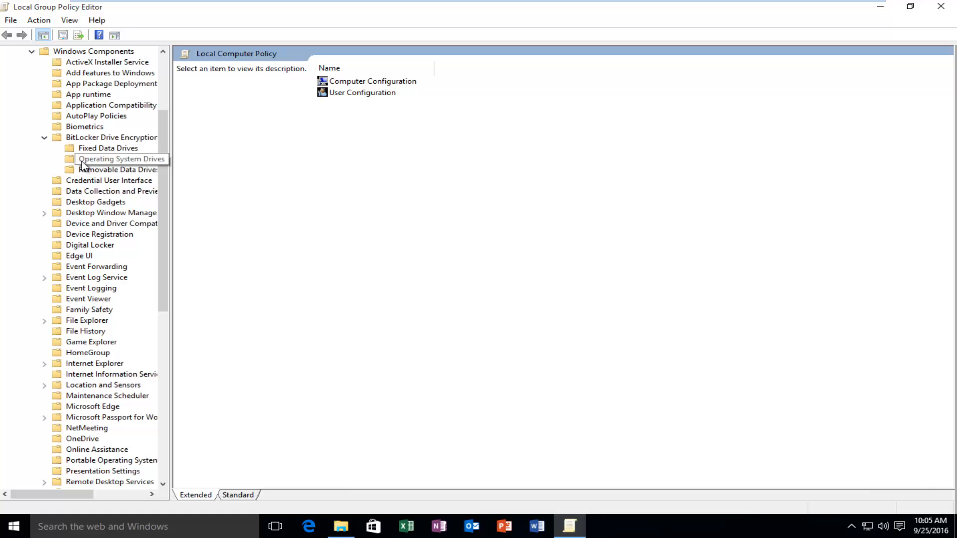
Under Operating System Drives, set 'Require additional authentication at startup' to Enabled allowing BitLocker without a TPM
left_click(122, 159)
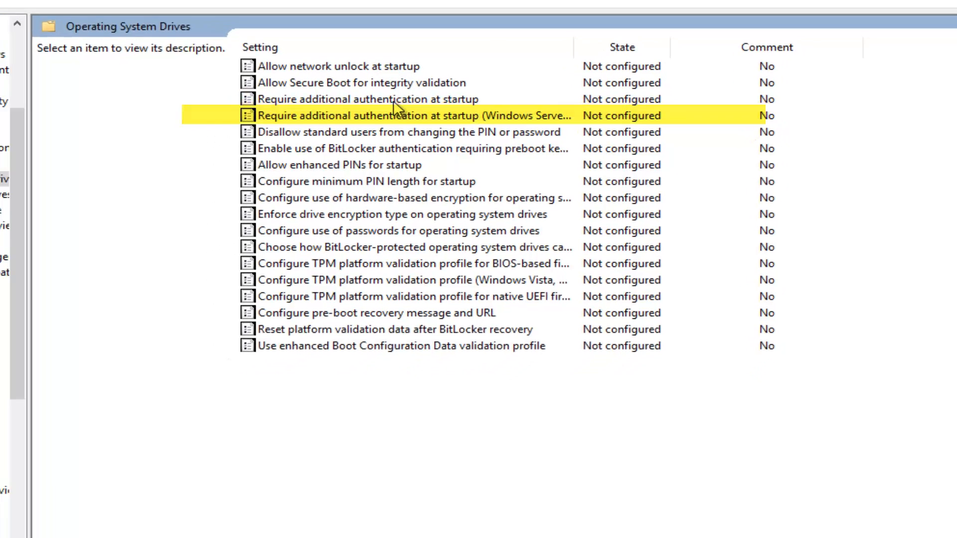
double_click(404, 115)
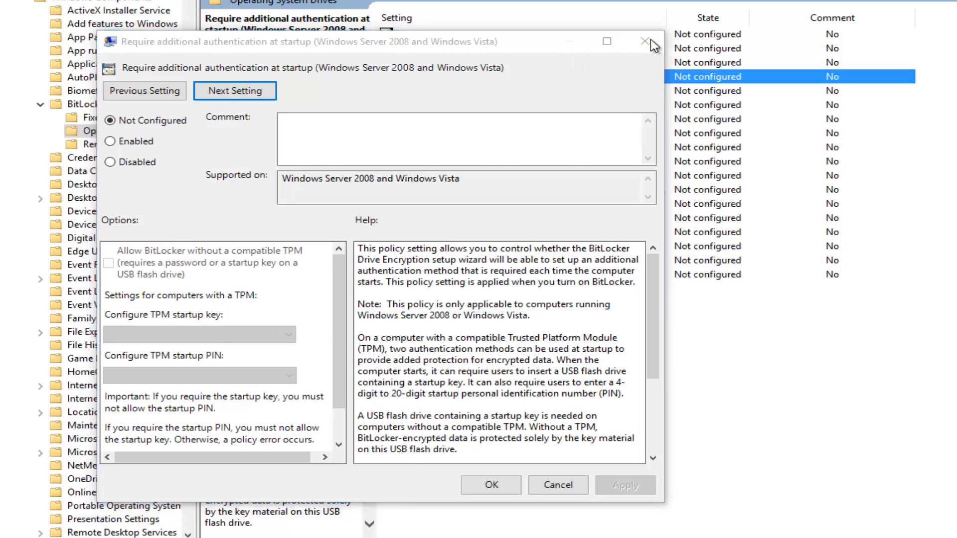
left_click(235, 91)
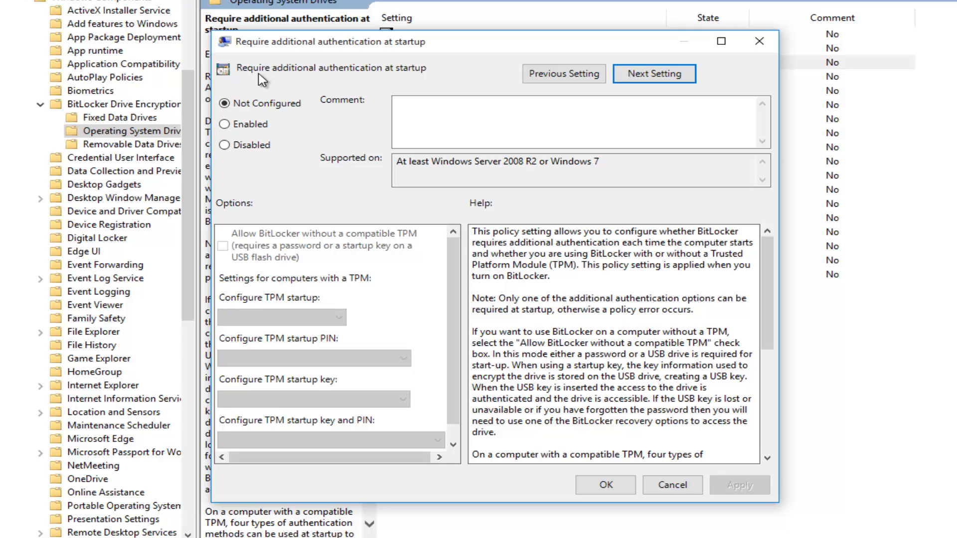
mouse_move(364, 80)
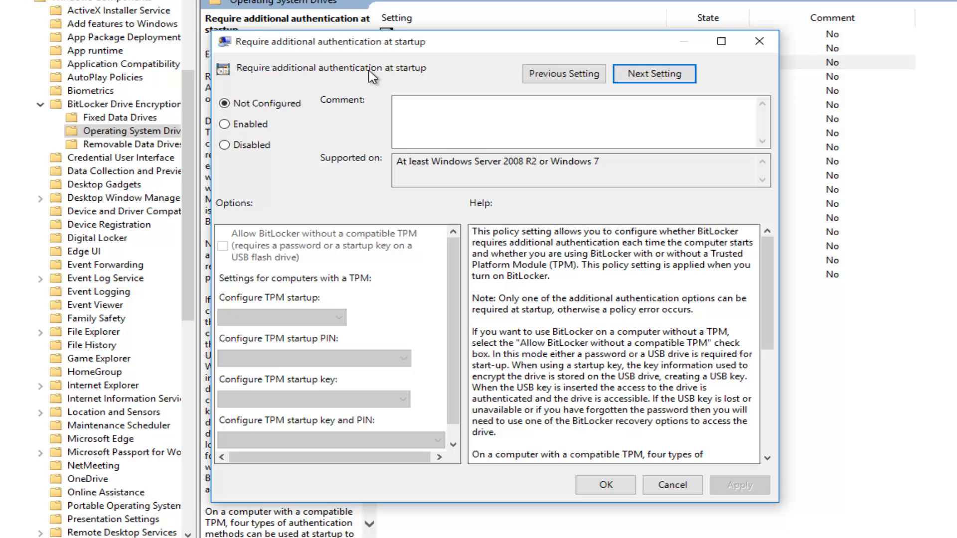
left_click(223, 123)
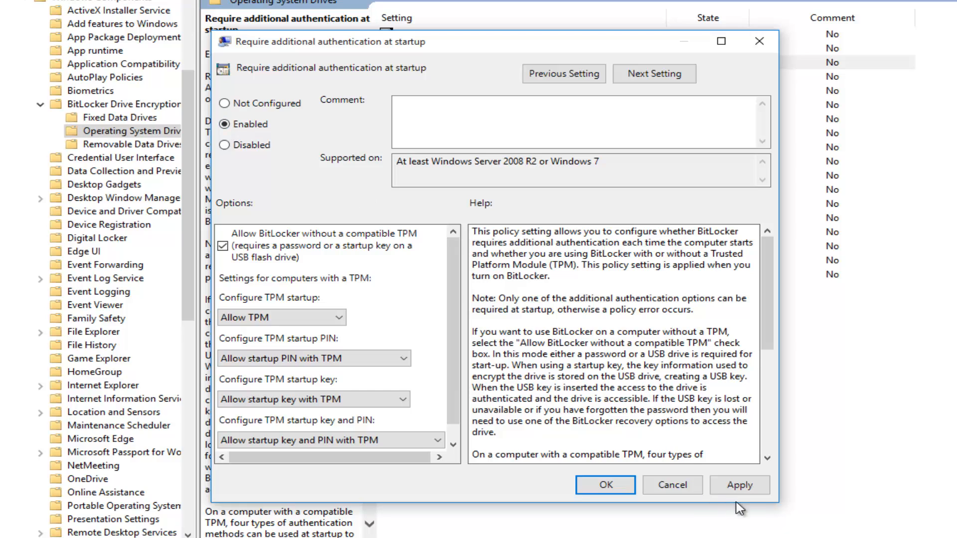
left_click(605, 484)
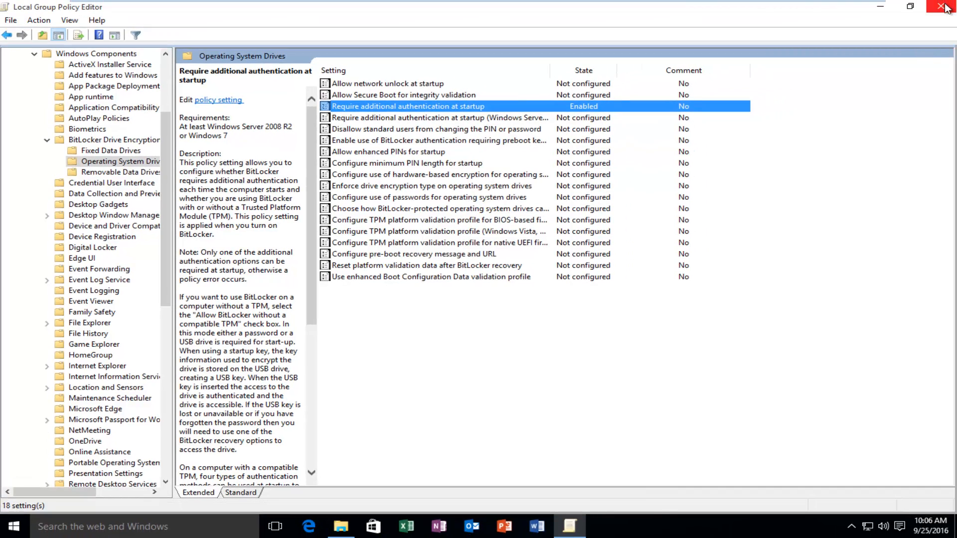
Close the policy editor, return to This PC and bring up the Local Disk (C:) actions
left_click(939, 6)
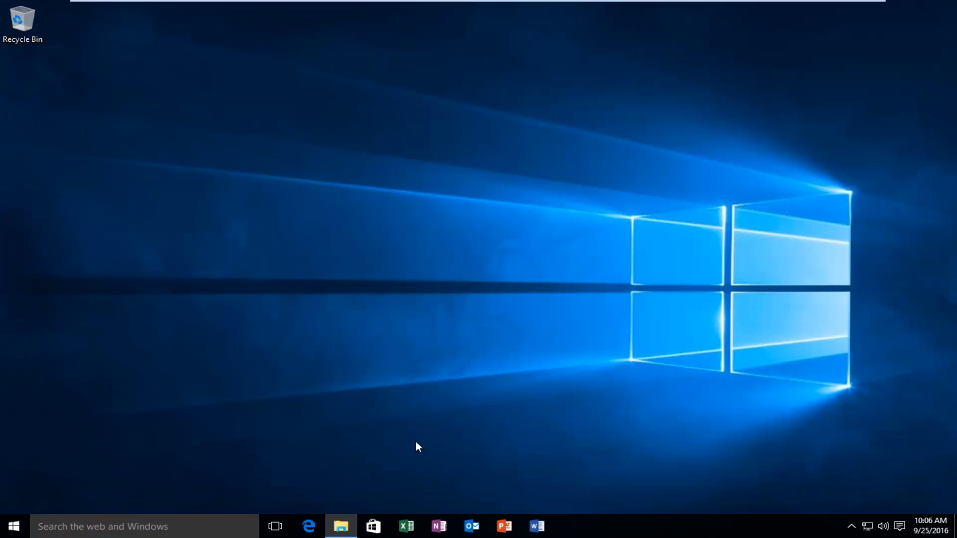
left_click(341, 527)
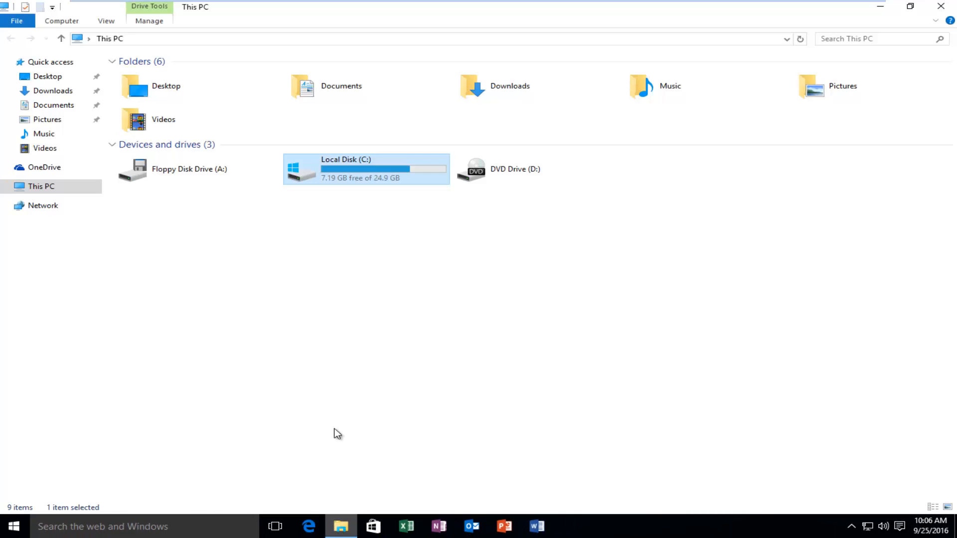
left_click(373, 218)
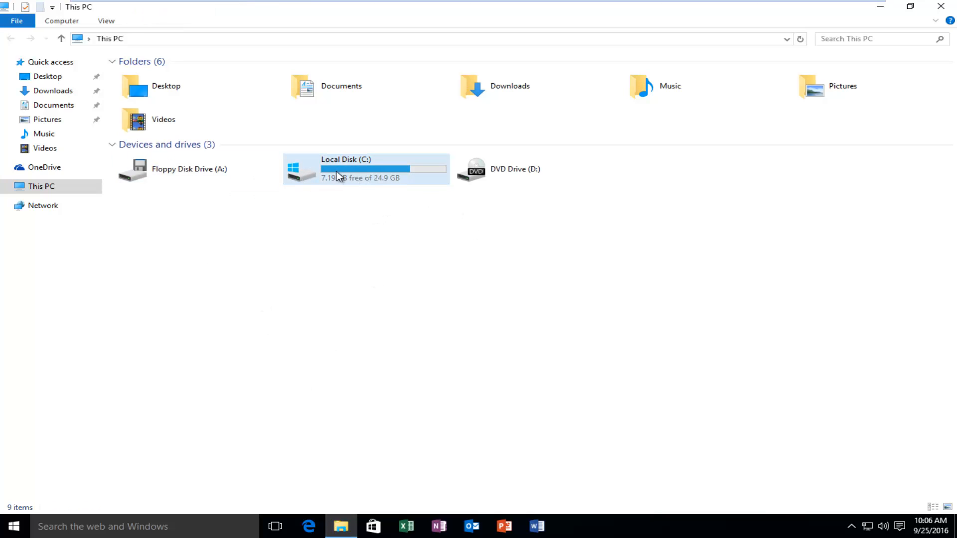
right_click(339, 178)
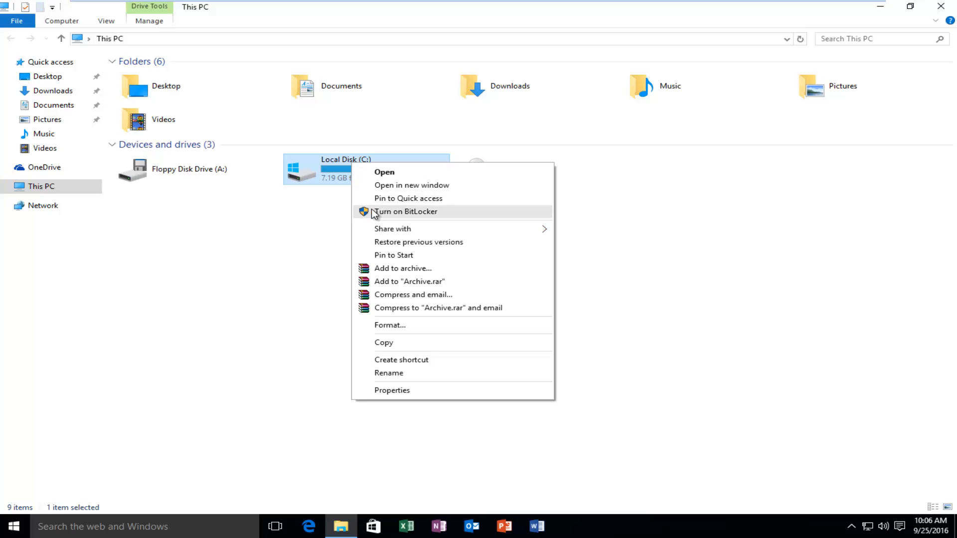
Choose Turn on BitLocker for C: to launch the BitLocker Drive Encryption setup wizard
left_click(406, 212)
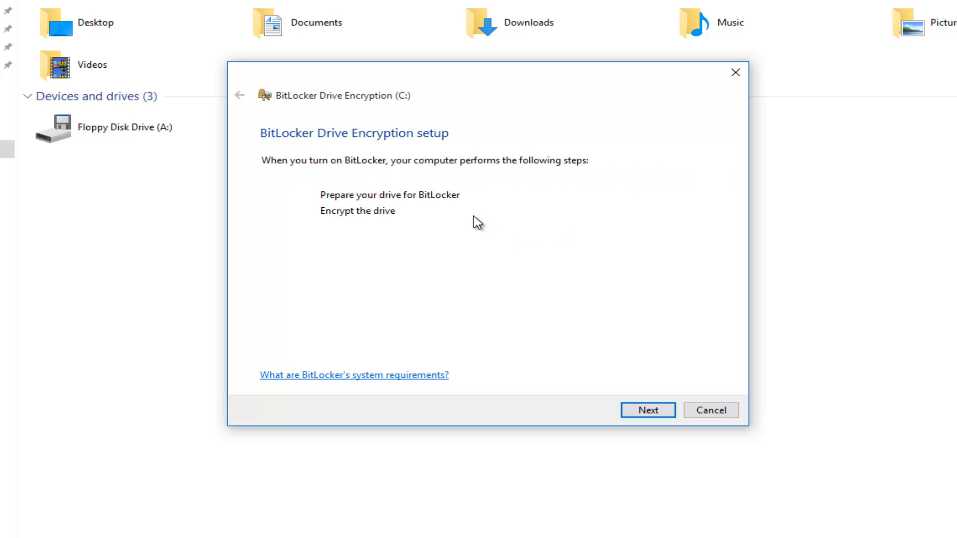
mouse_move(465, 221)
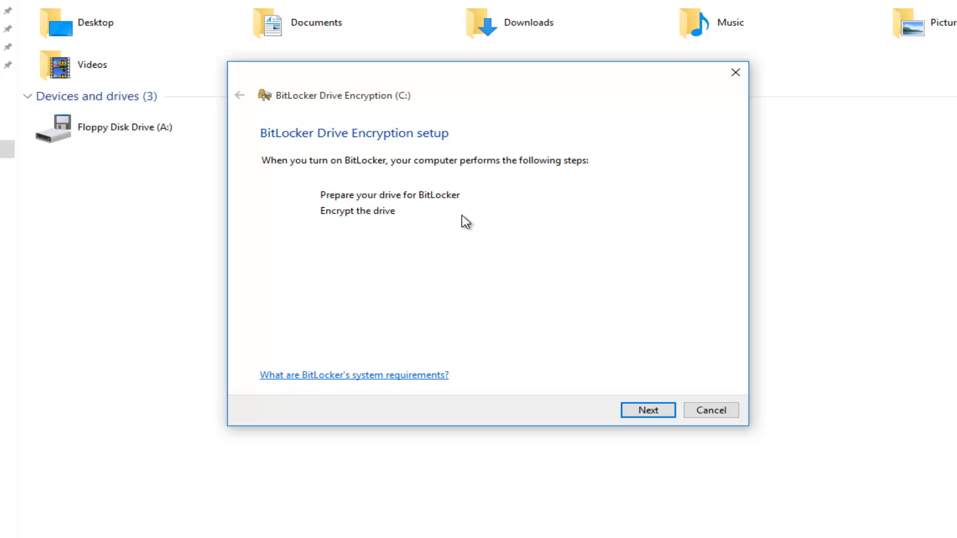
mouse_move(441, 220)
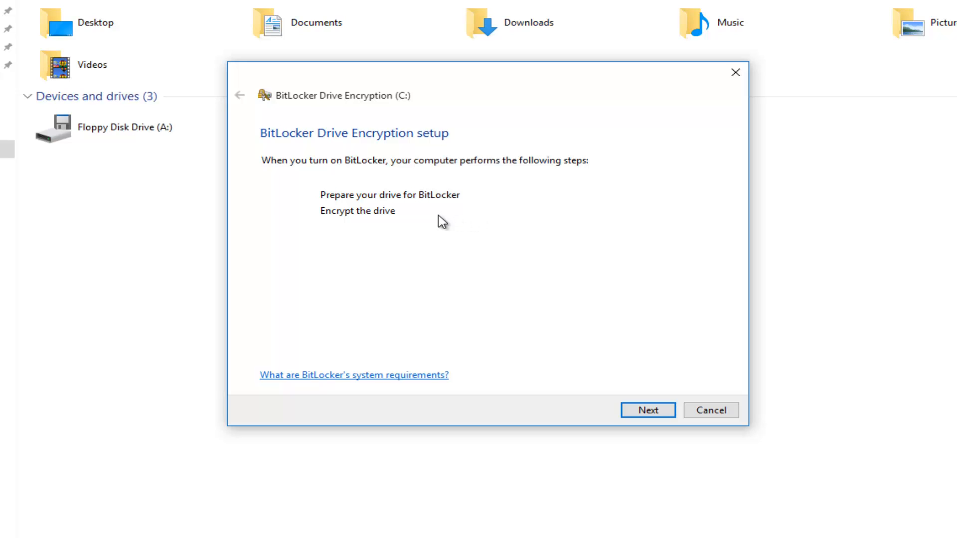
mouse_move(277, 146)
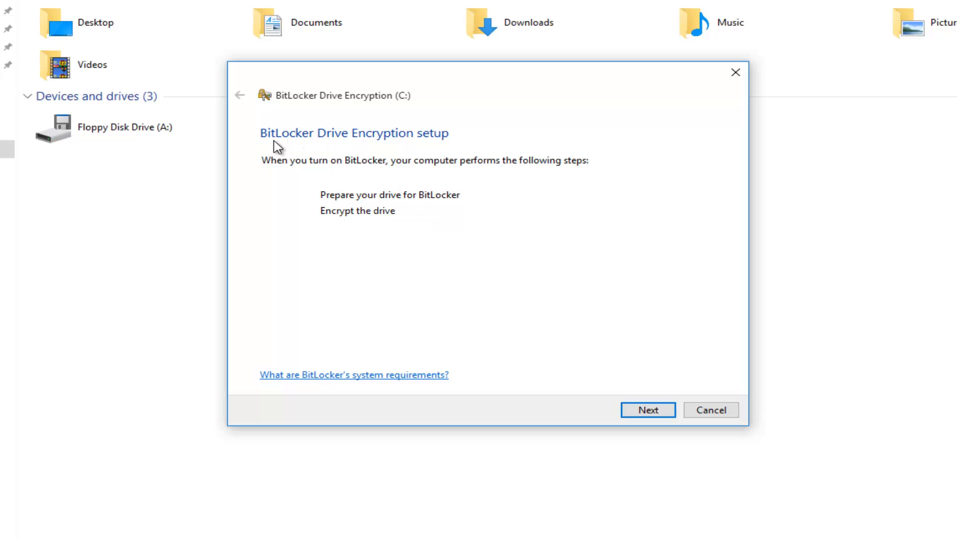
mouse_move(365, 171)
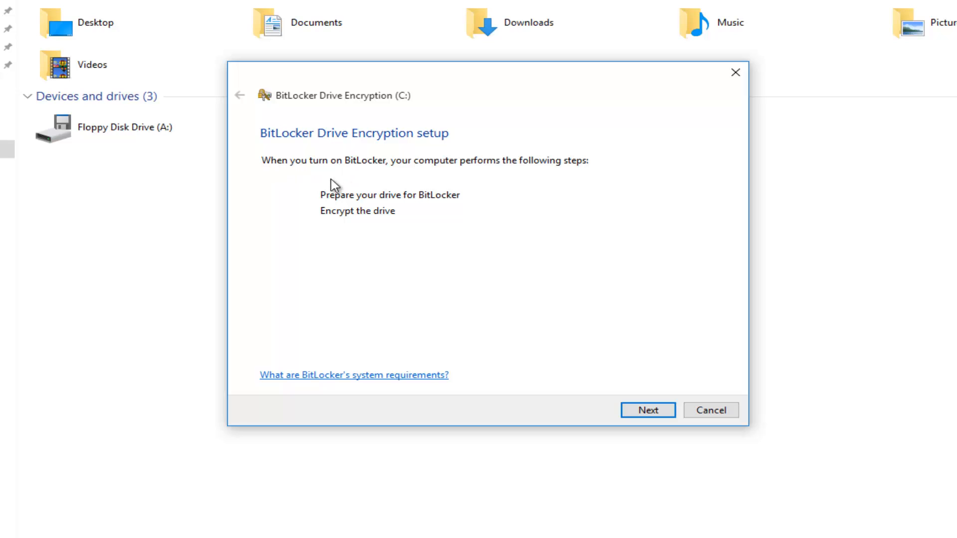
mouse_move(562, 170)
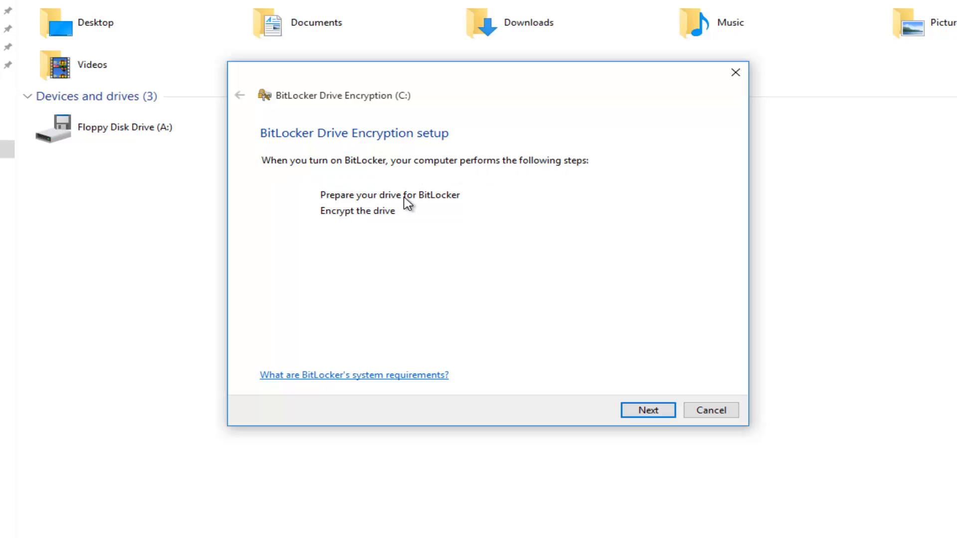
mouse_move(512, 297)
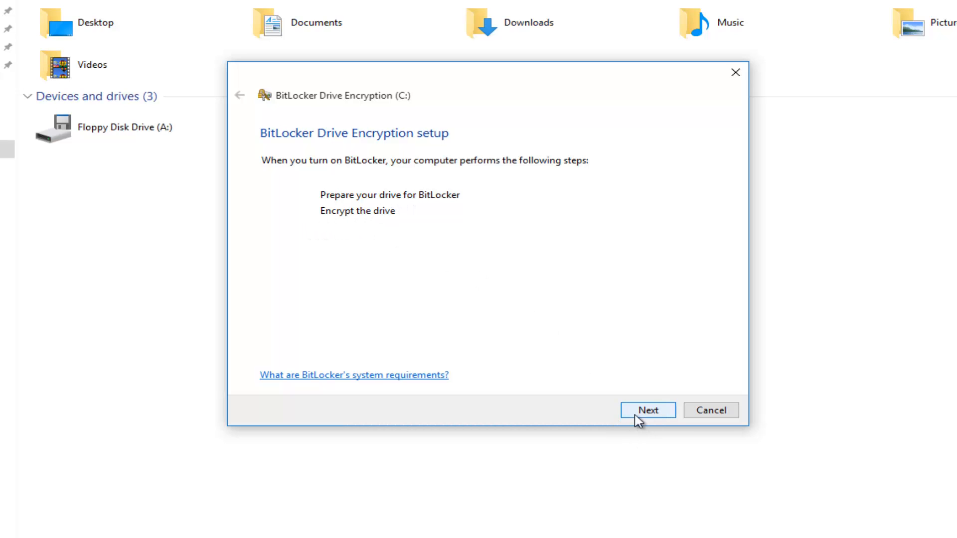
Continue to the 'Preparing your drive for BitLocker' page and expand its Details
left_click(648, 411)
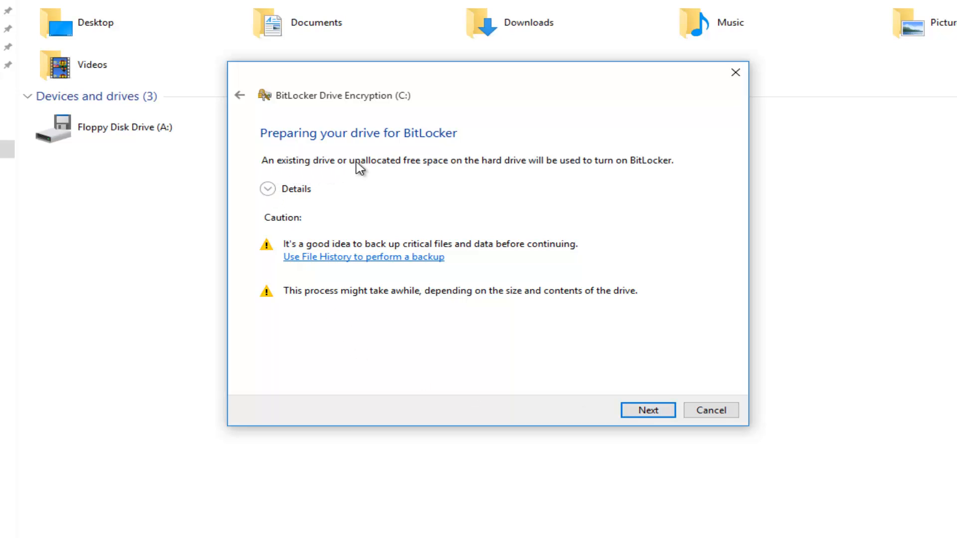
mouse_move(495, 170)
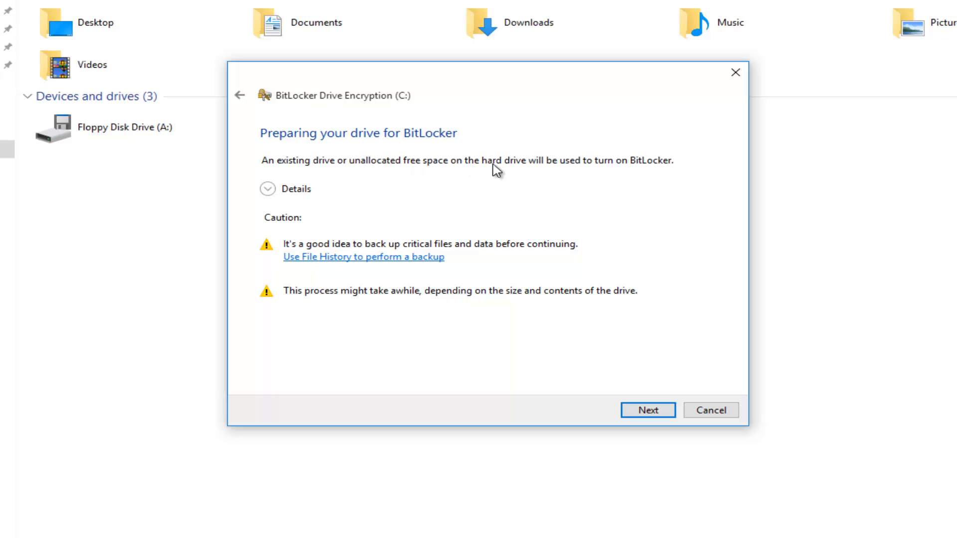
left_click(267, 190)
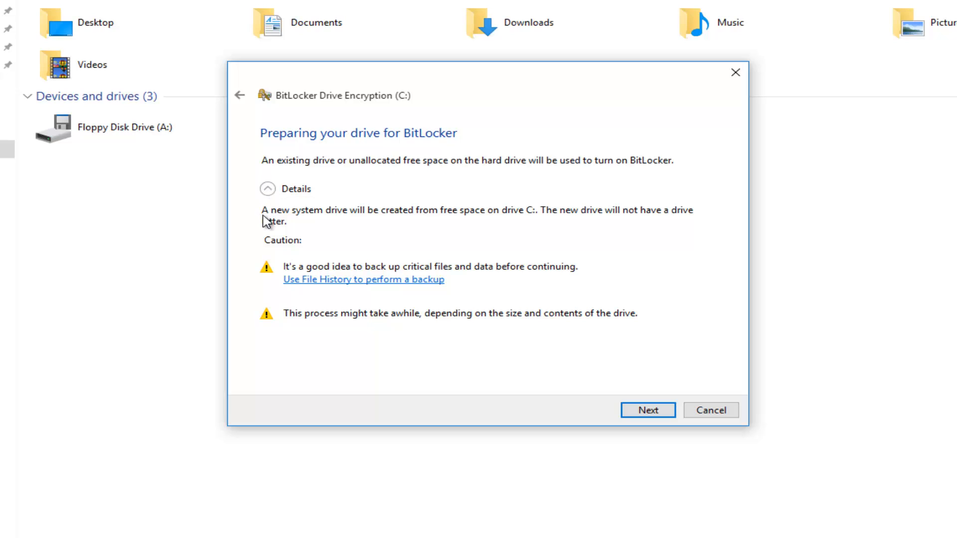
mouse_move(368, 221)
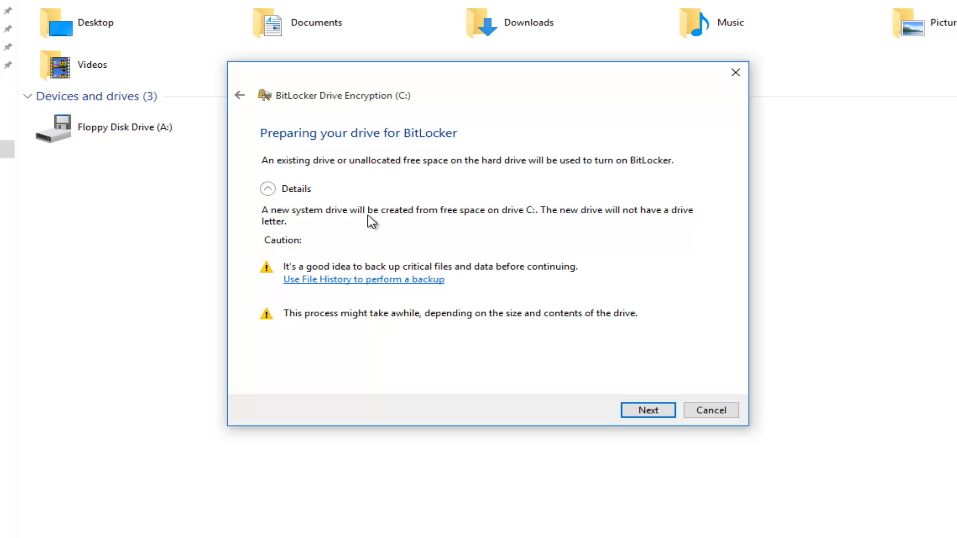
mouse_move(520, 218)
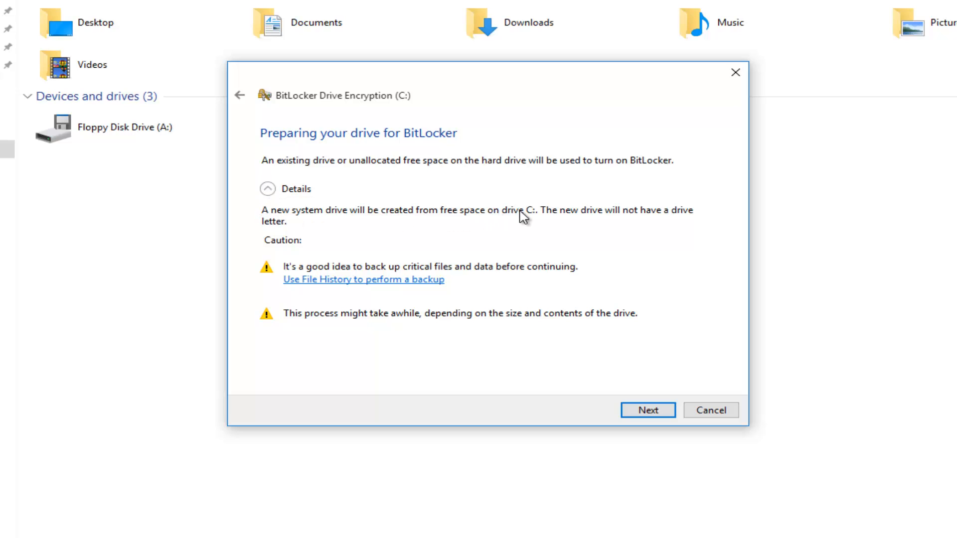
mouse_move(578, 223)
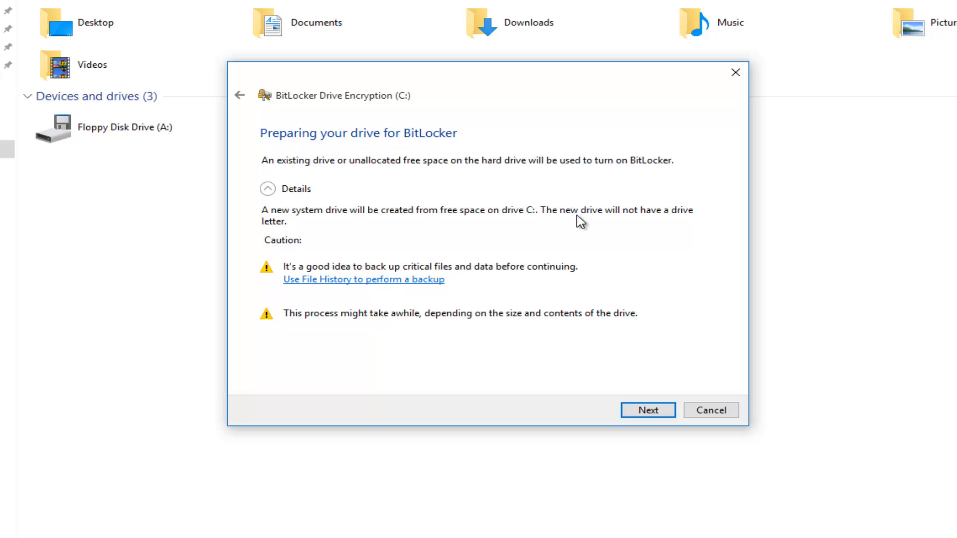
mouse_move(324, 232)
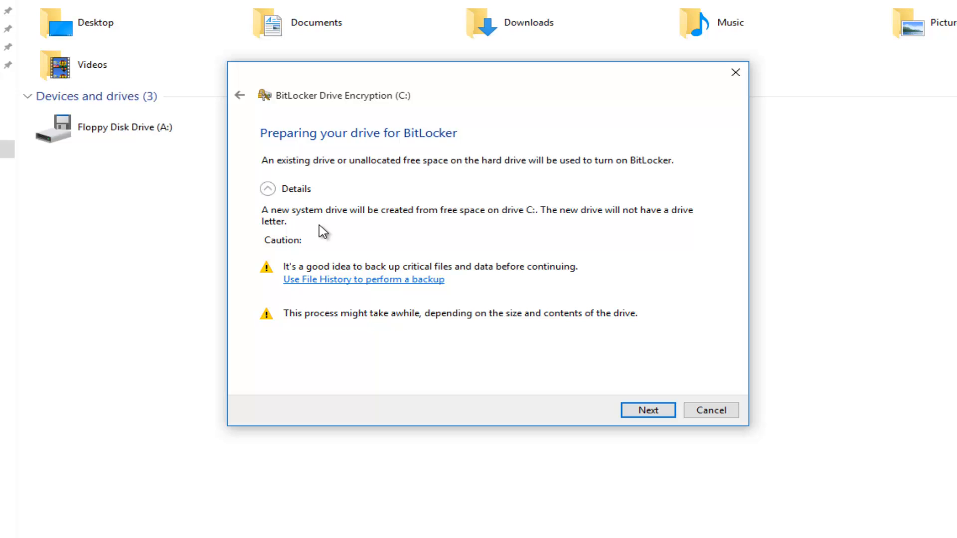
mouse_move(301, 255)
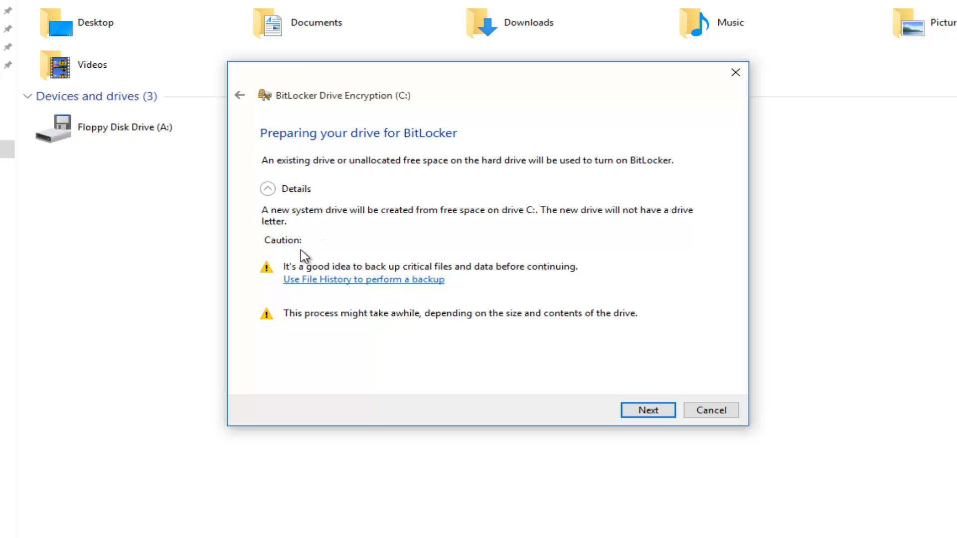
mouse_move(280, 252)
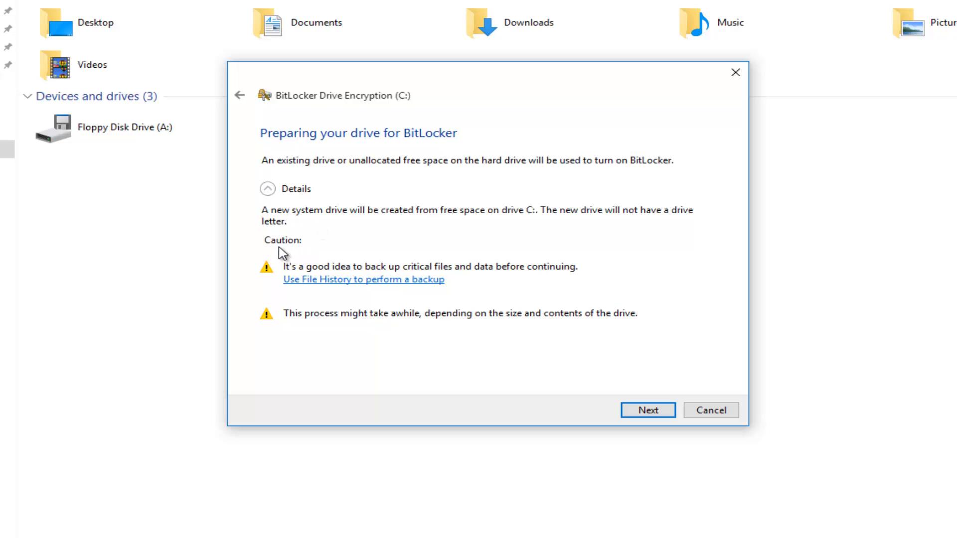
mouse_move(330, 275)
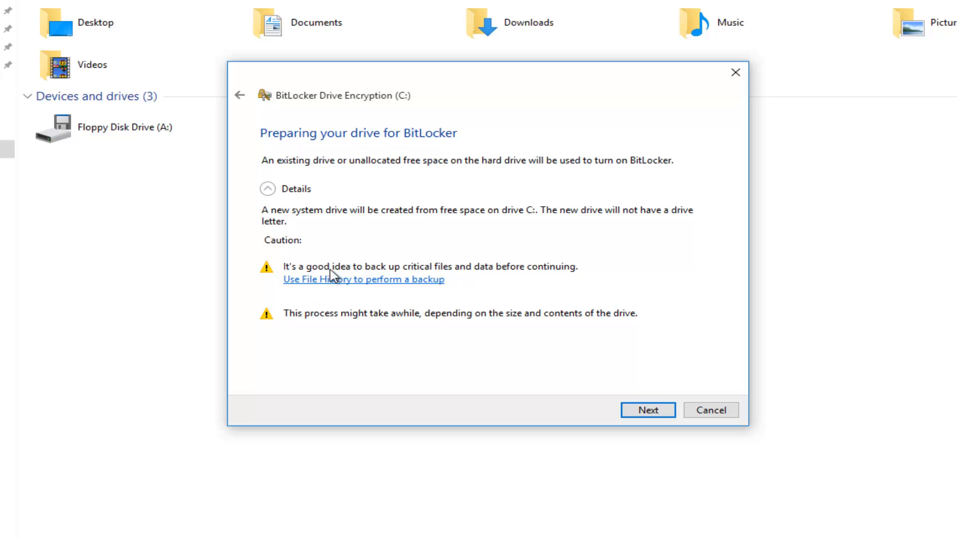
mouse_move(466, 278)
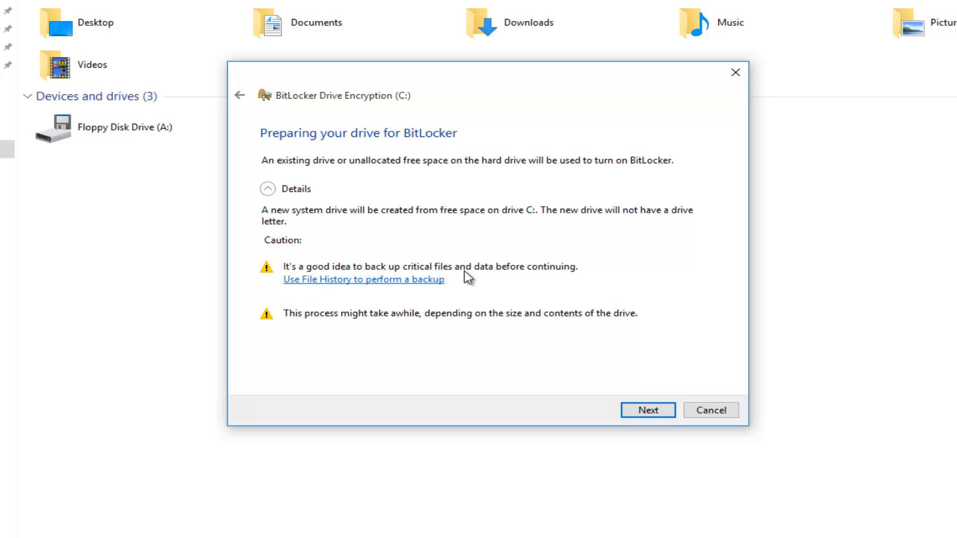
mouse_move(313, 317)
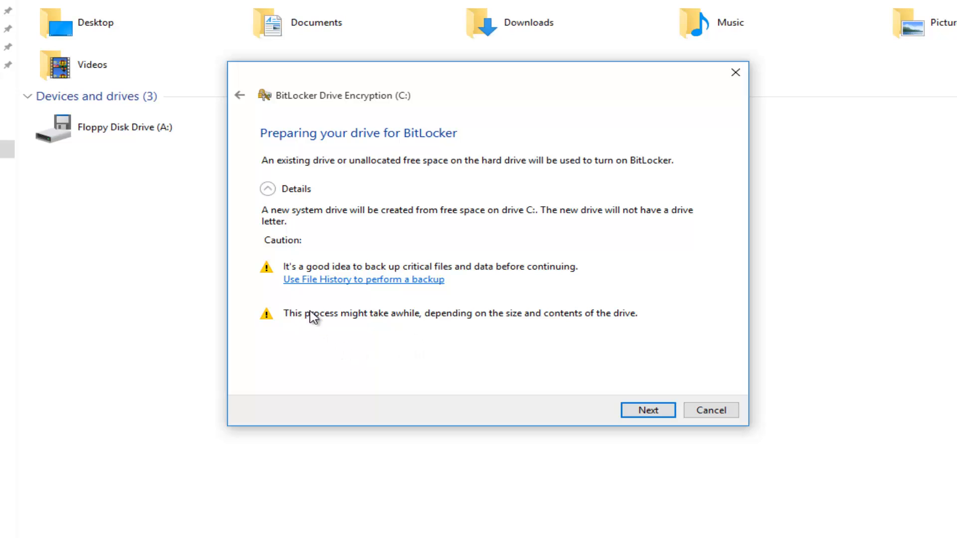
mouse_move(613, 320)
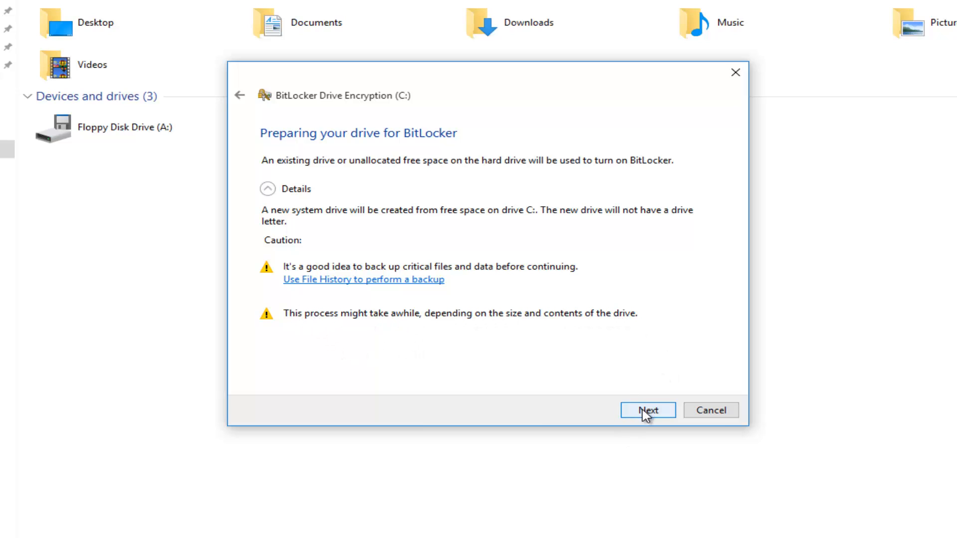
Prepare drive C: for BitLocker and choose Restart now once preparation completes
left_click(647, 411)
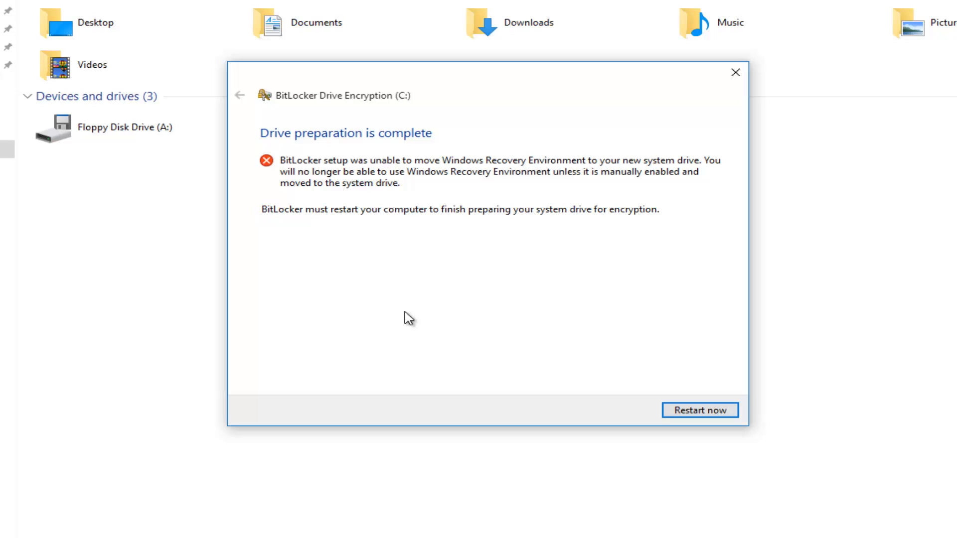
mouse_move(279, 145)
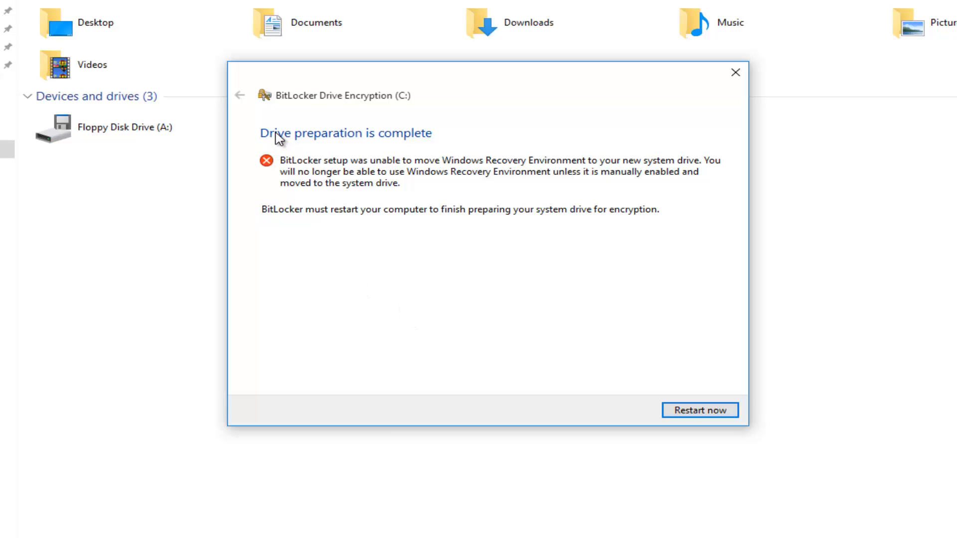
mouse_move(300, 210)
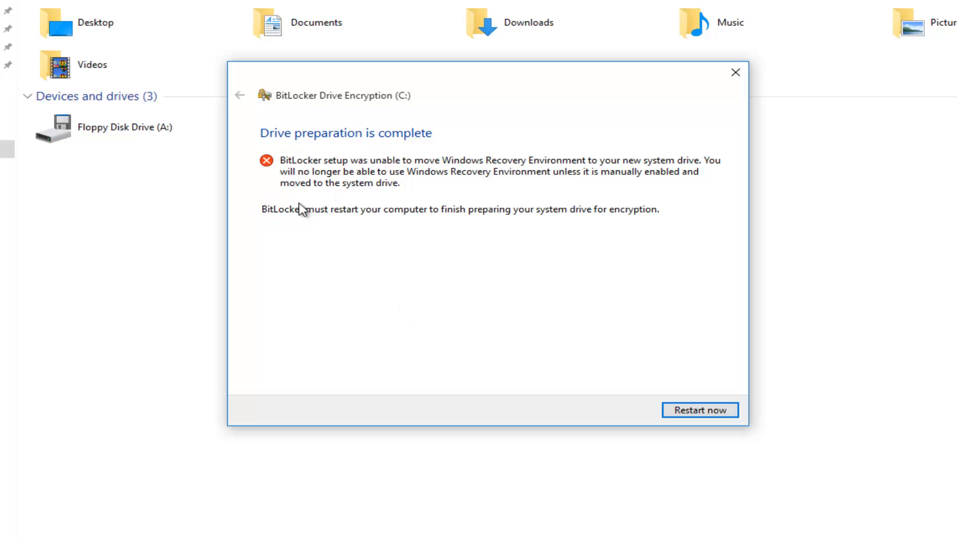
left_click(699, 423)
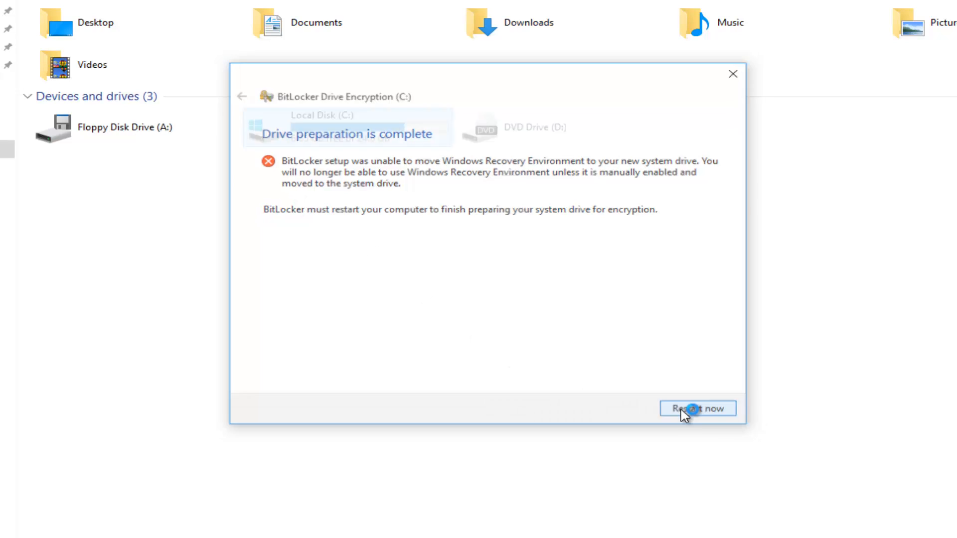
Let Windows restart to finish preparing drive C: for BitLocker
left_click(697, 407)
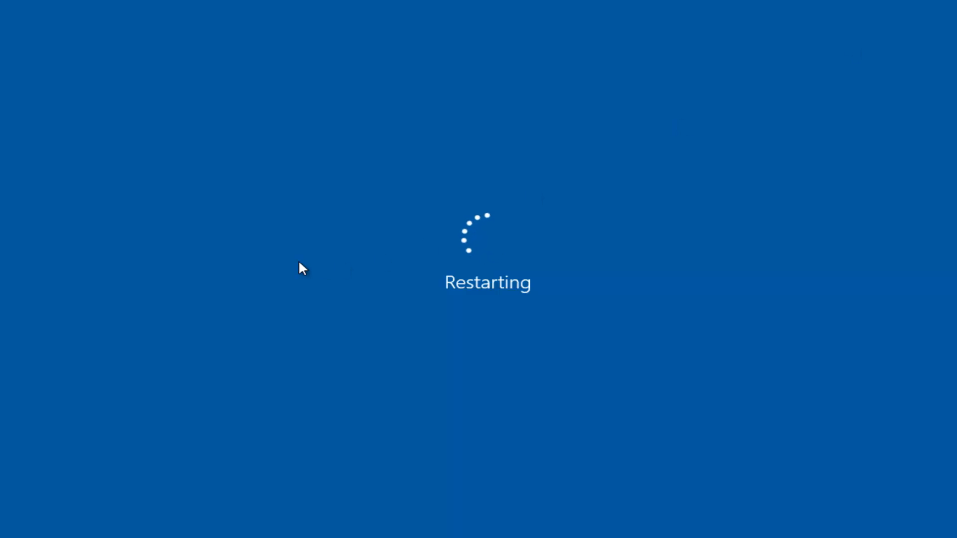
mouse_move(312, 261)
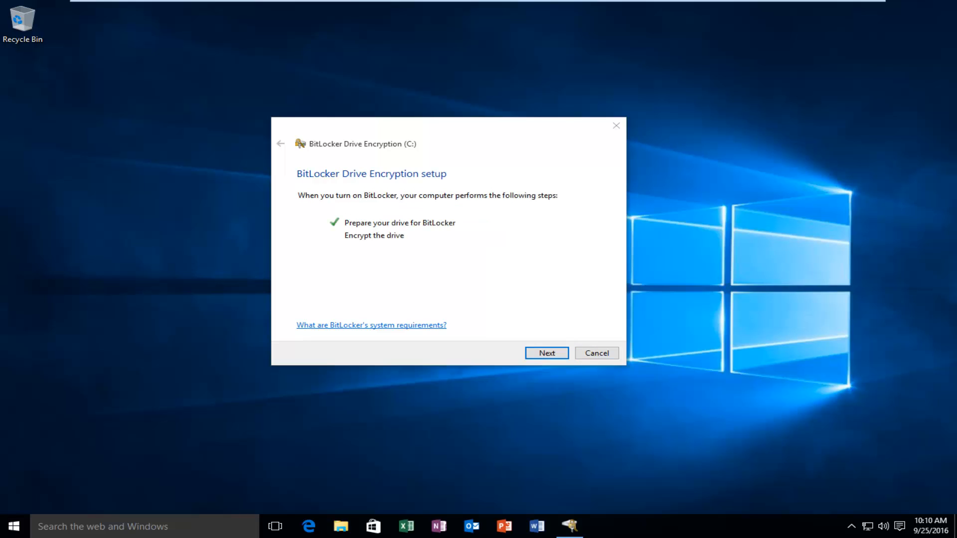
mouse_move(377, 230)
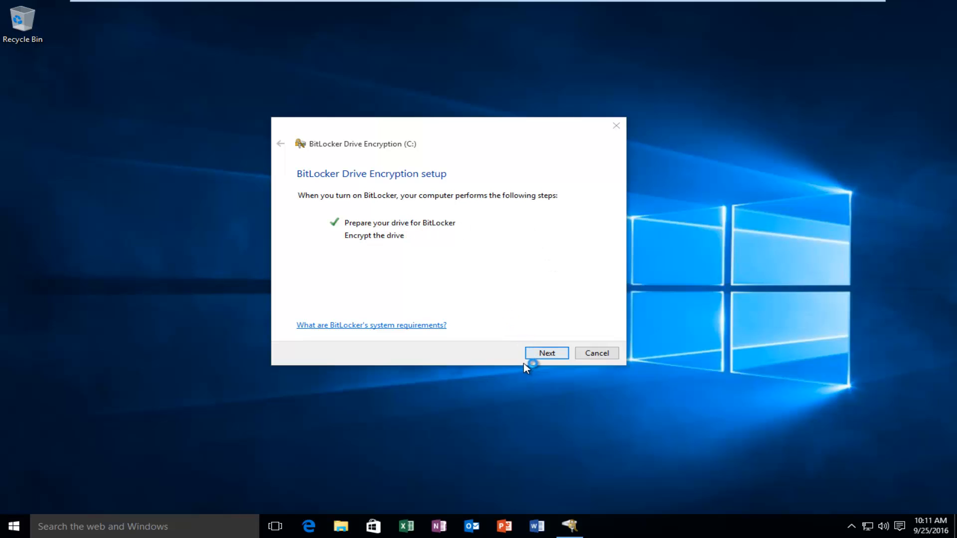
Resume BitLocker setup and choose 'Enter a password' to unlock C: at startup
left_click(546, 353)
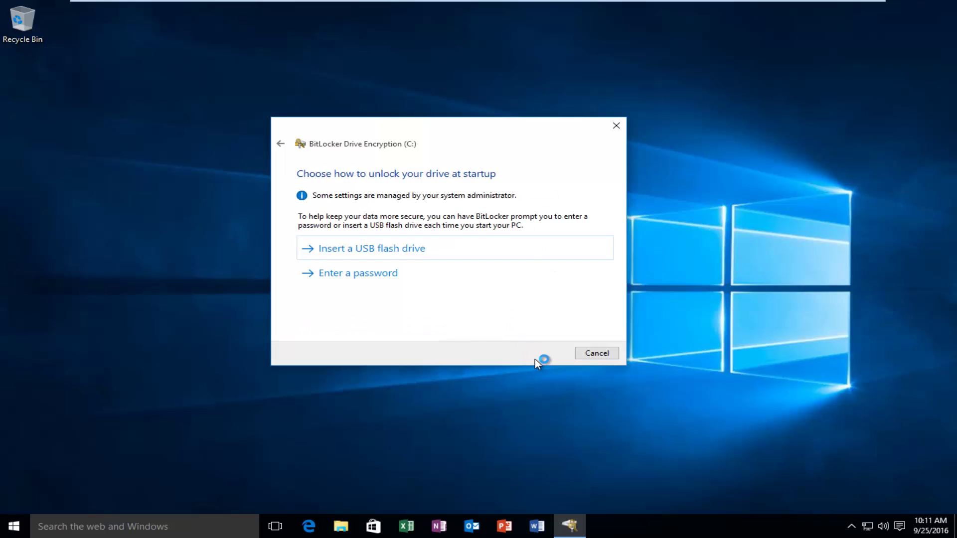
mouse_move(305, 182)
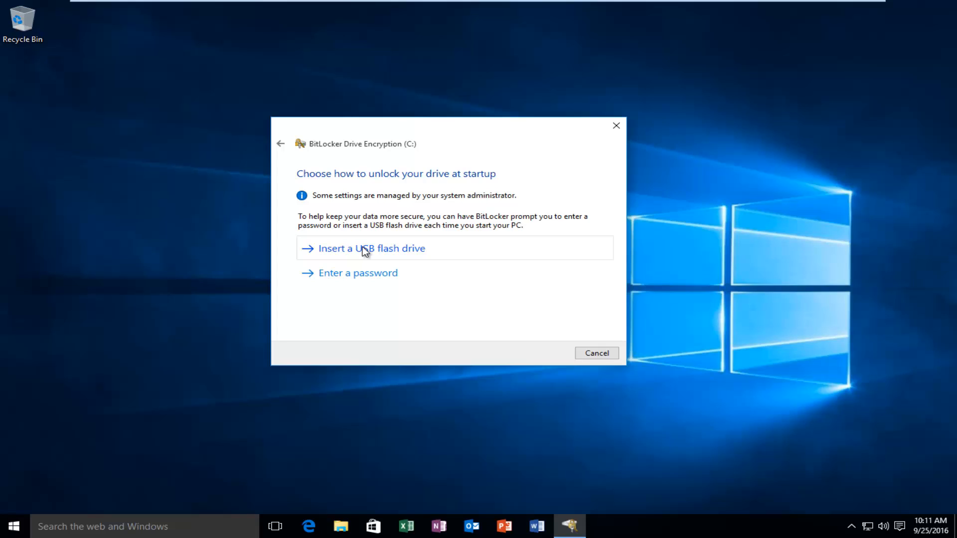
left_click(371, 248)
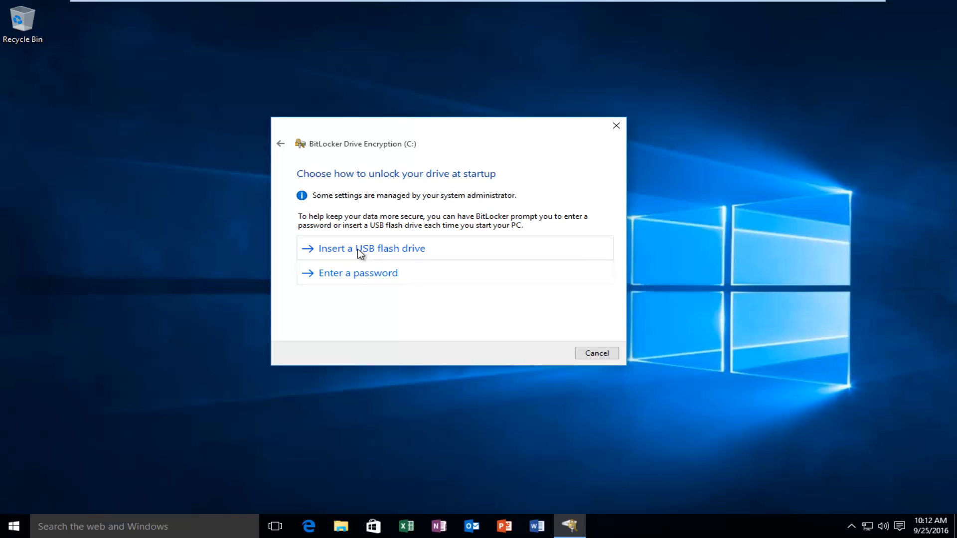
left_click(357, 273)
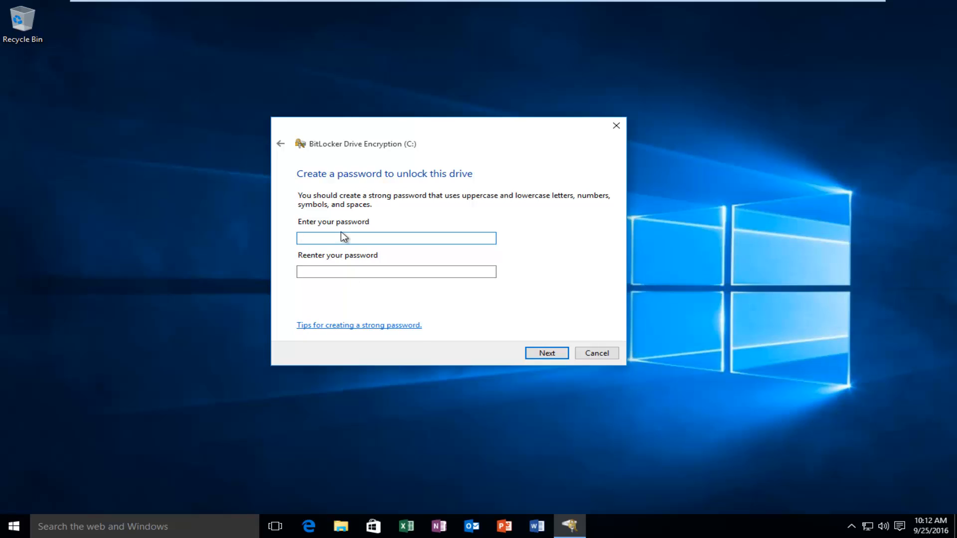
Enter and re-enter the startup password for drive C:
left_click(394, 237)
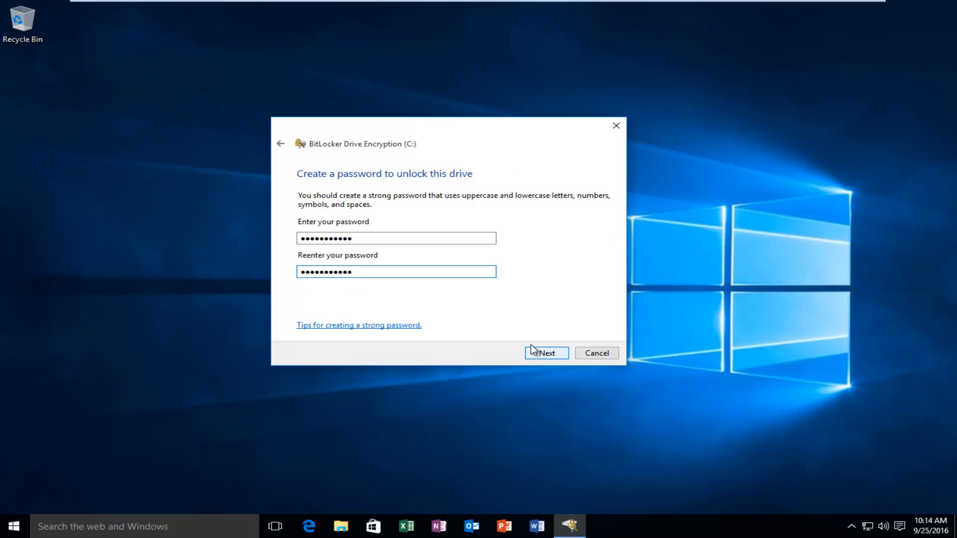
Accept the password and save the recovery key to the Lexar (F:) USB flash drive
left_click(546, 353)
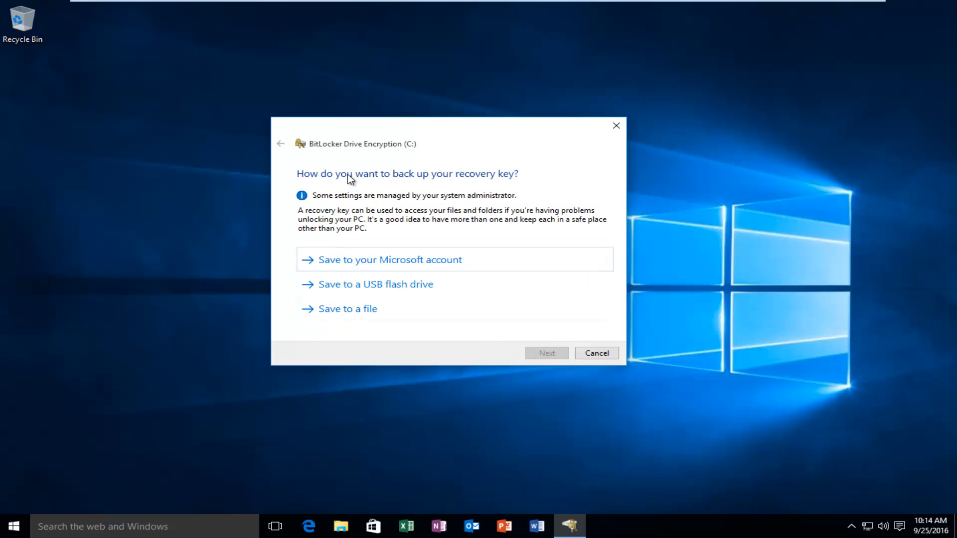
mouse_move(346, 186)
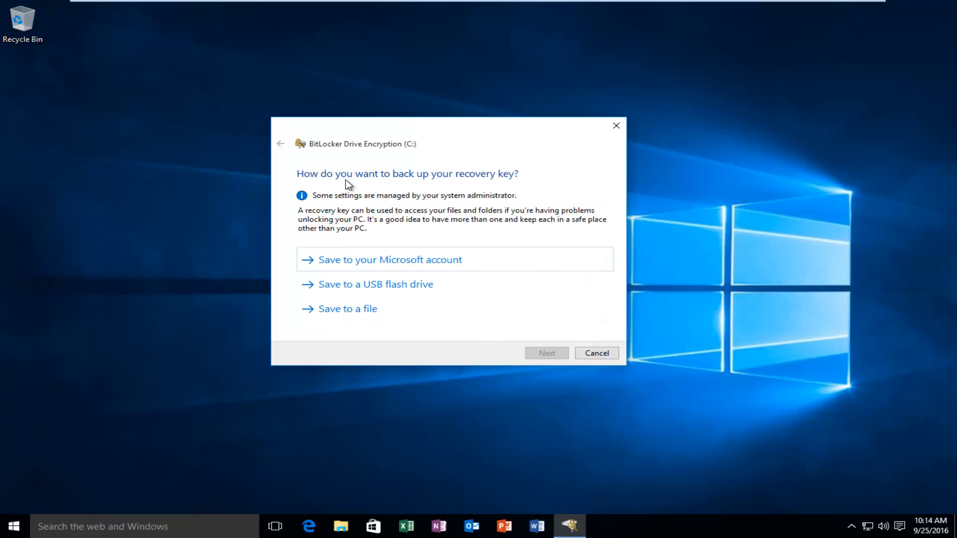
mouse_move(372, 185)
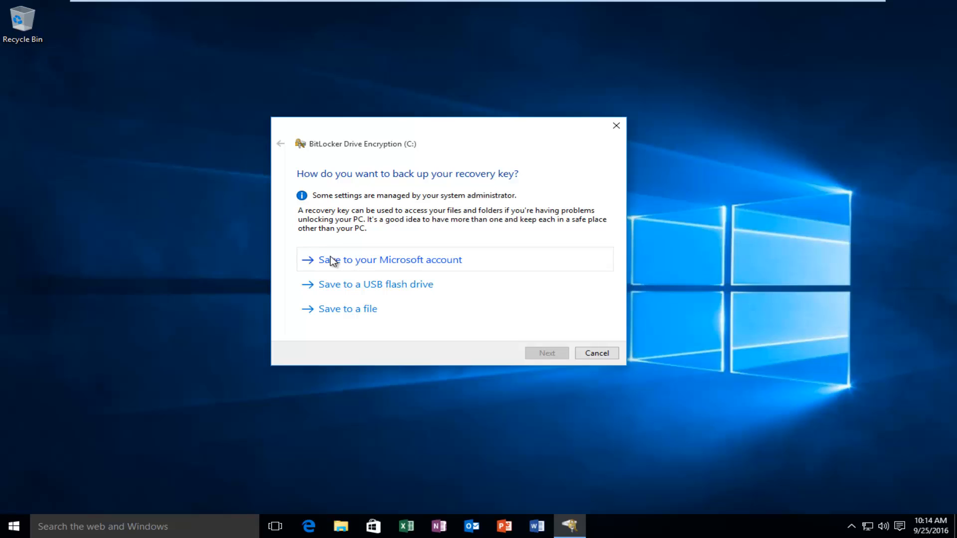
mouse_move(341, 294)
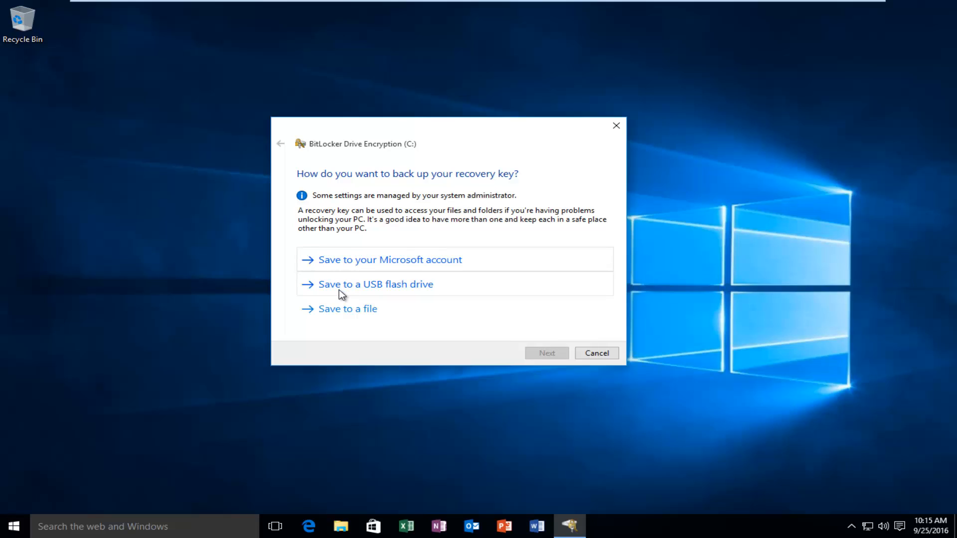
mouse_move(334, 312)
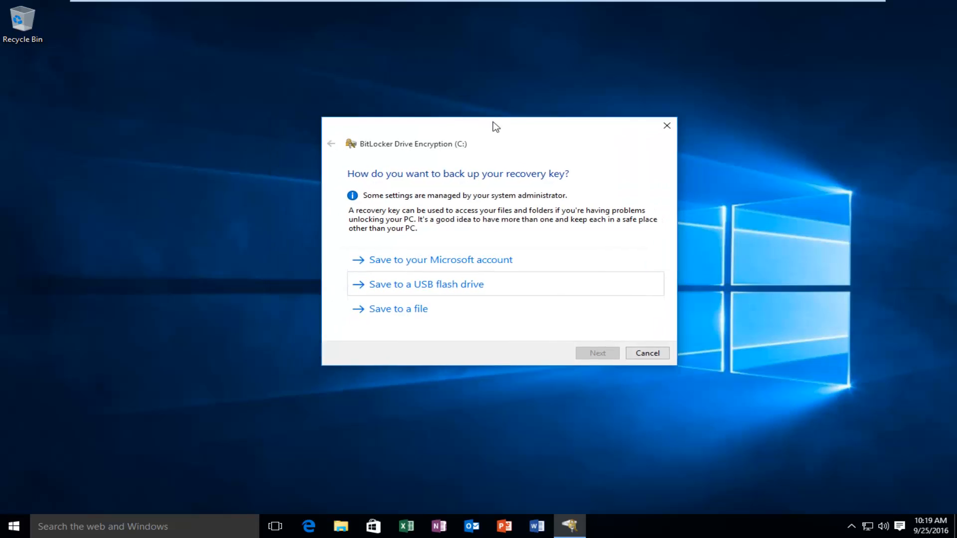
mouse_move(406, 313)
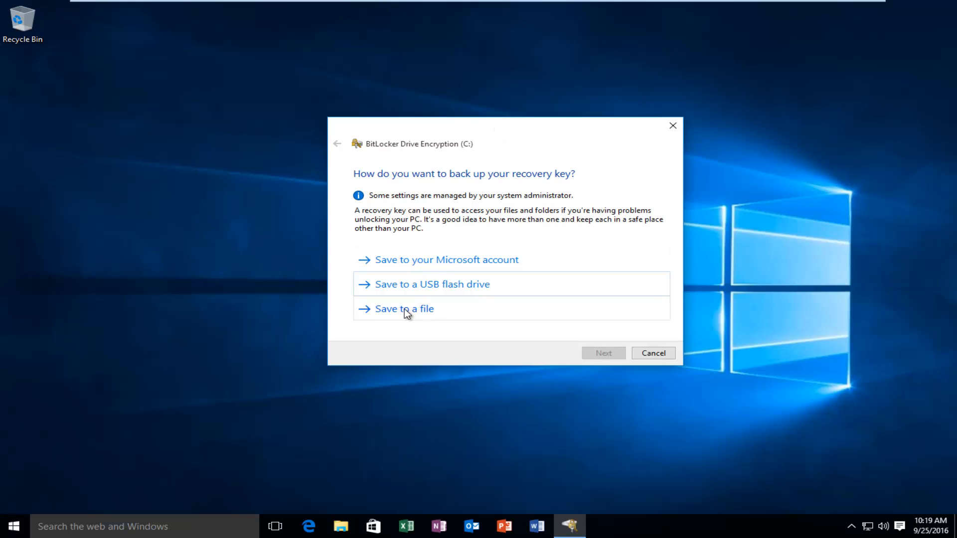
mouse_move(360, 297)
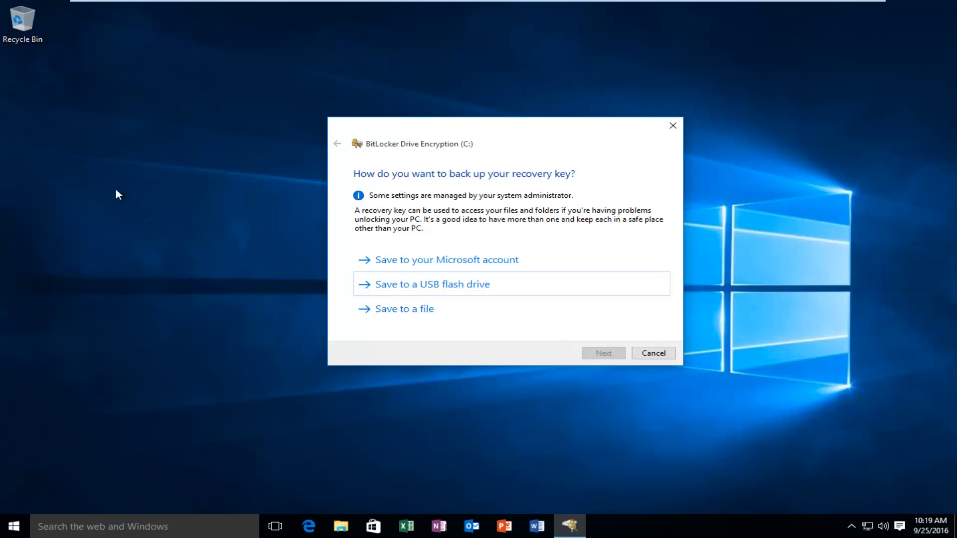
mouse_move(164, 172)
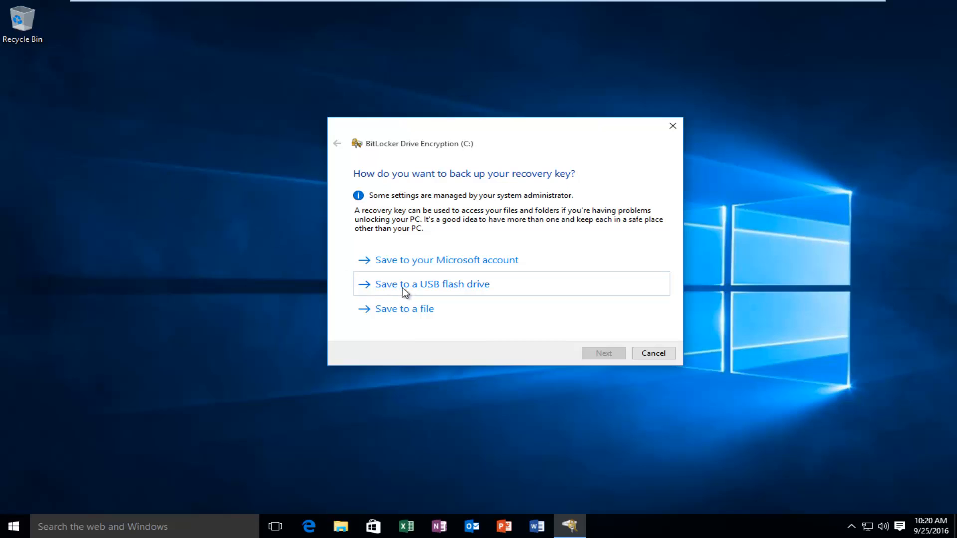
left_click(432, 284)
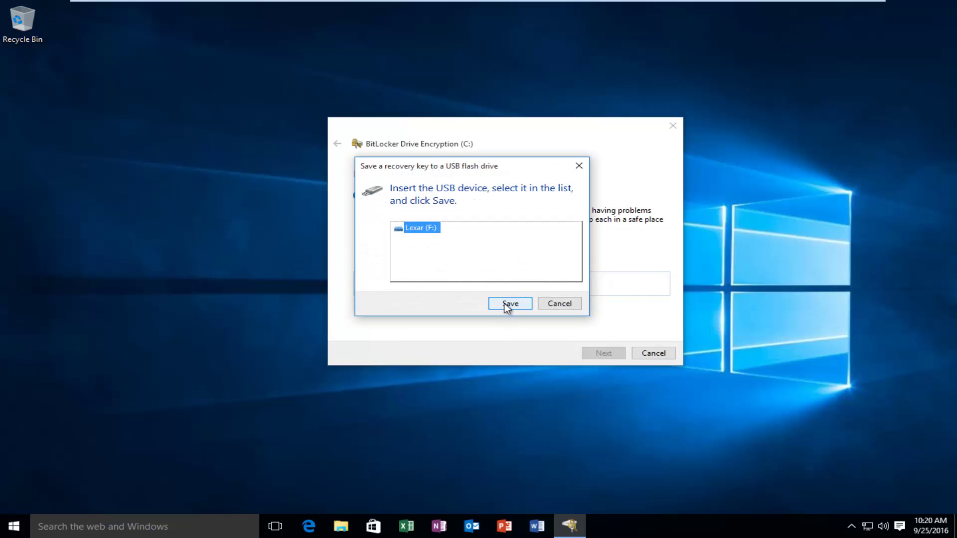
left_click(509, 303)
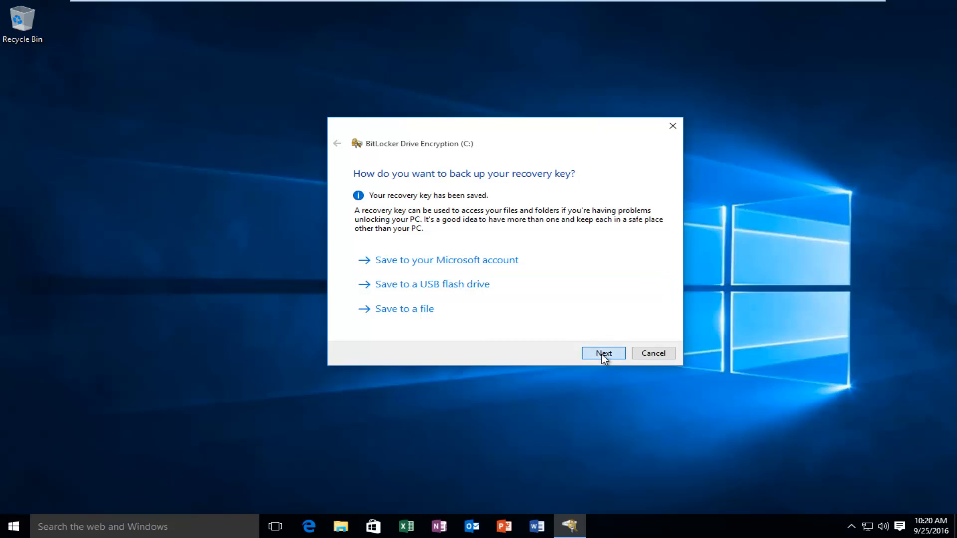
Choose 'Encrypt used disk space only' for drive C:
left_click(603, 353)
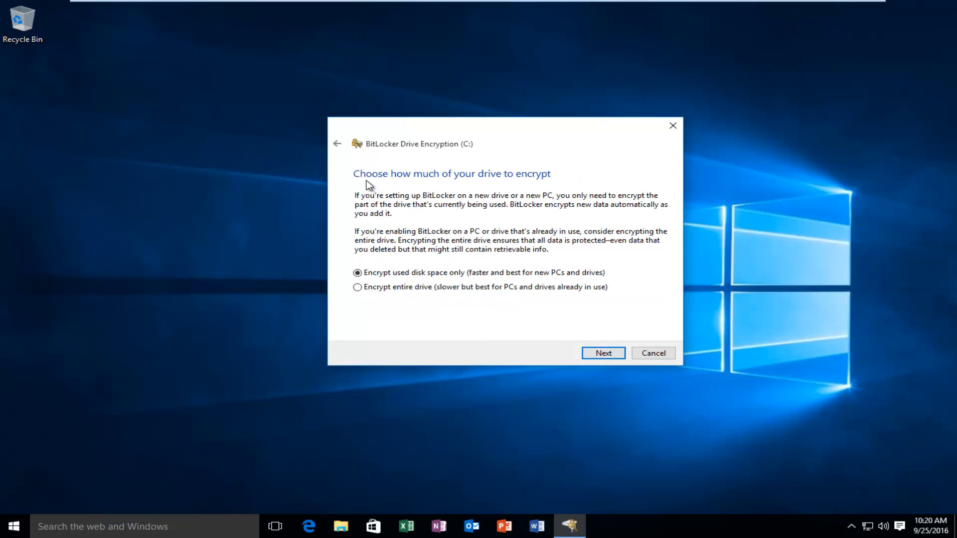
mouse_move(494, 187)
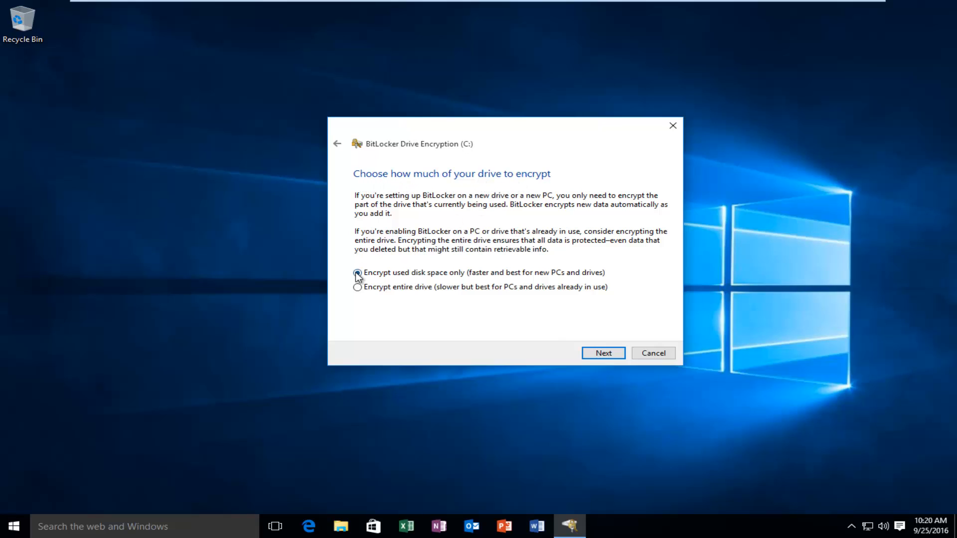
left_click(357, 272)
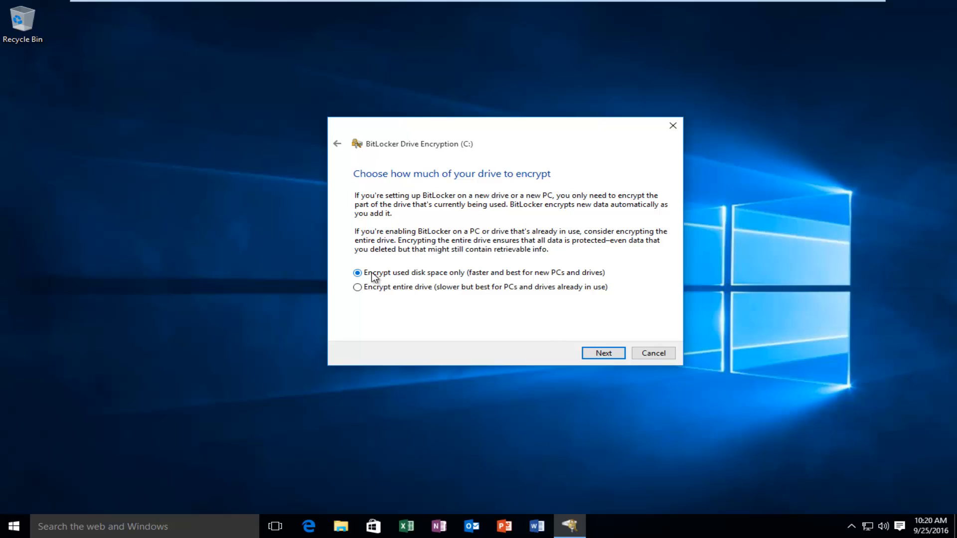
mouse_move(471, 279)
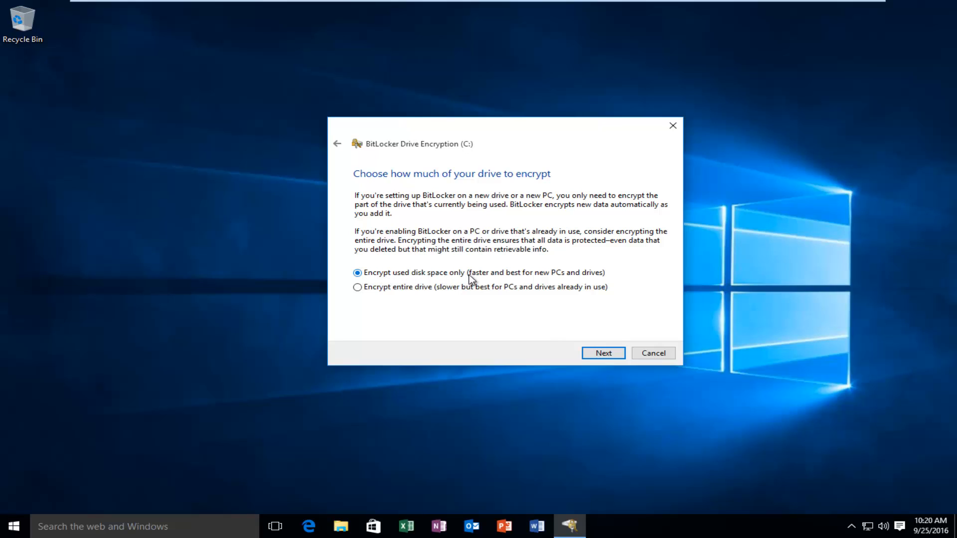
mouse_move(543, 280)
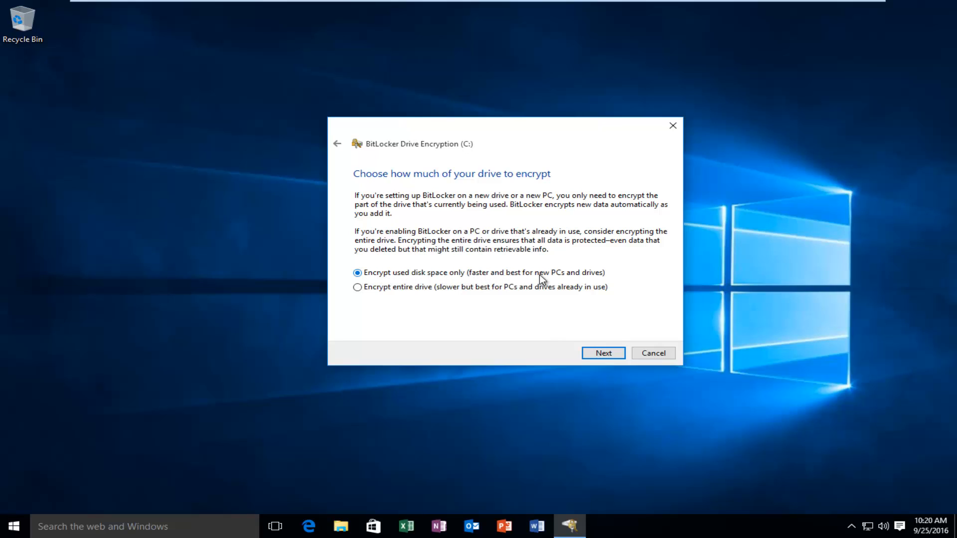
mouse_move(386, 299)
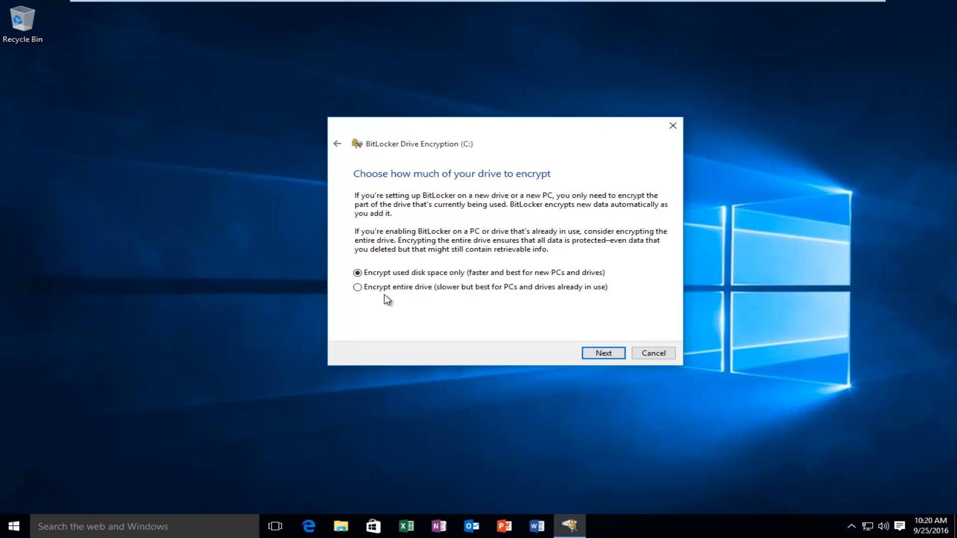
mouse_move(450, 294)
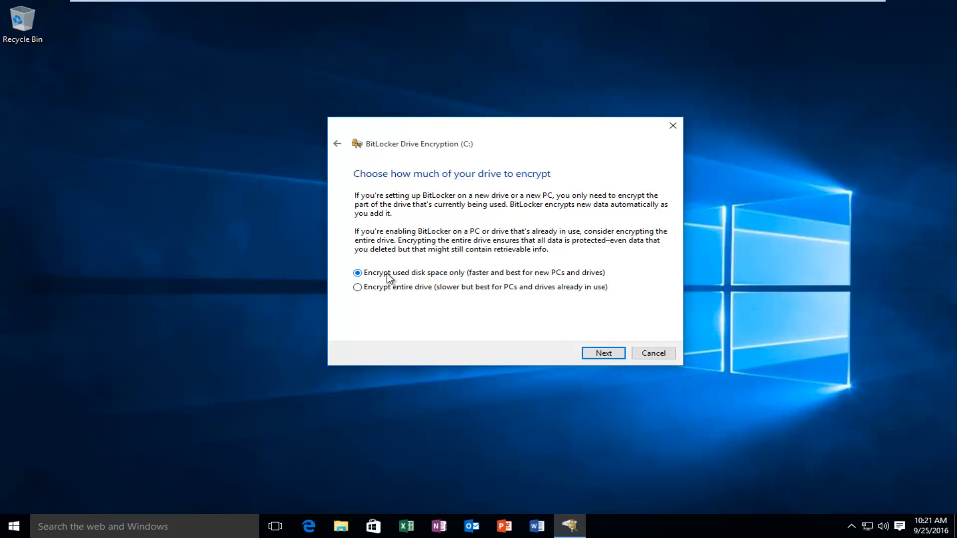
mouse_move(431, 279)
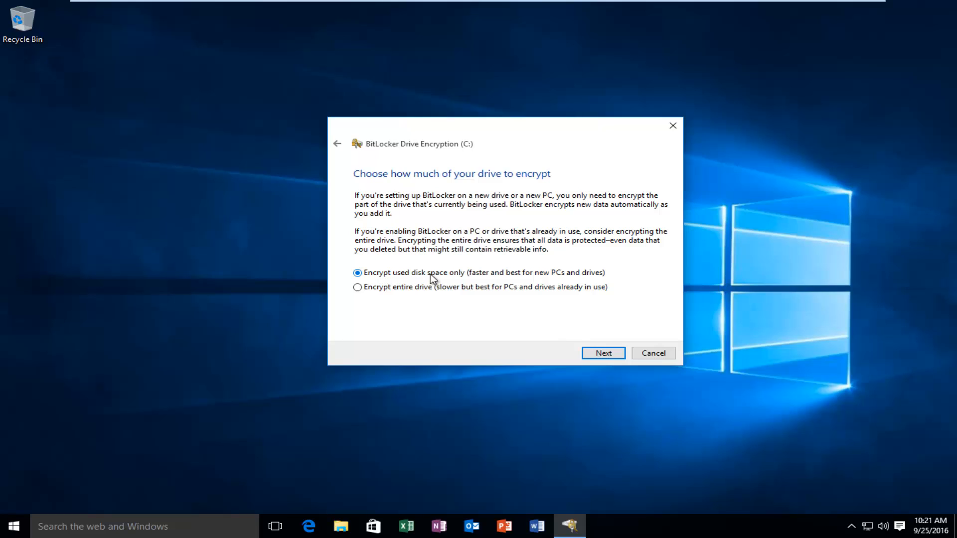
mouse_move(360, 301)
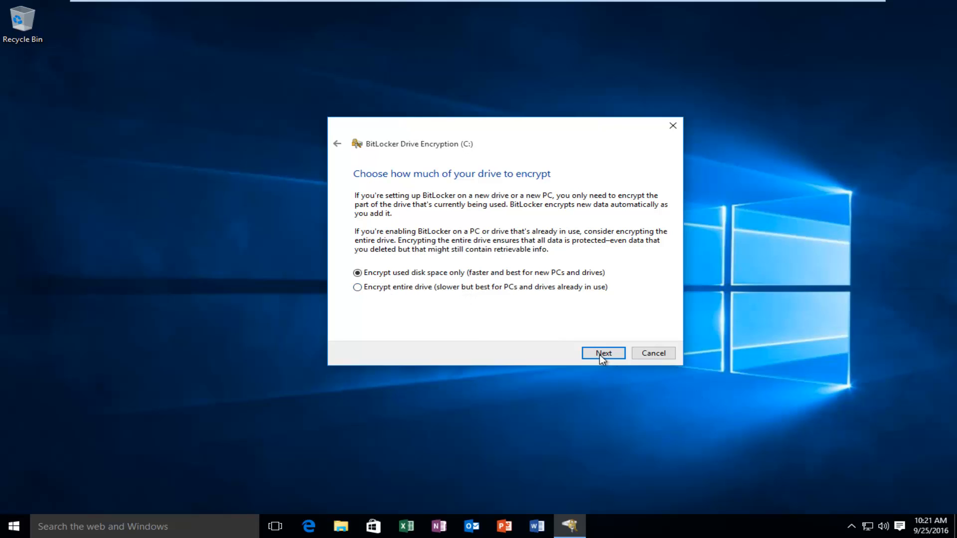
Advance to the ready-to-encrypt page with 'Run BitLocker system check' kept on
left_click(603, 353)
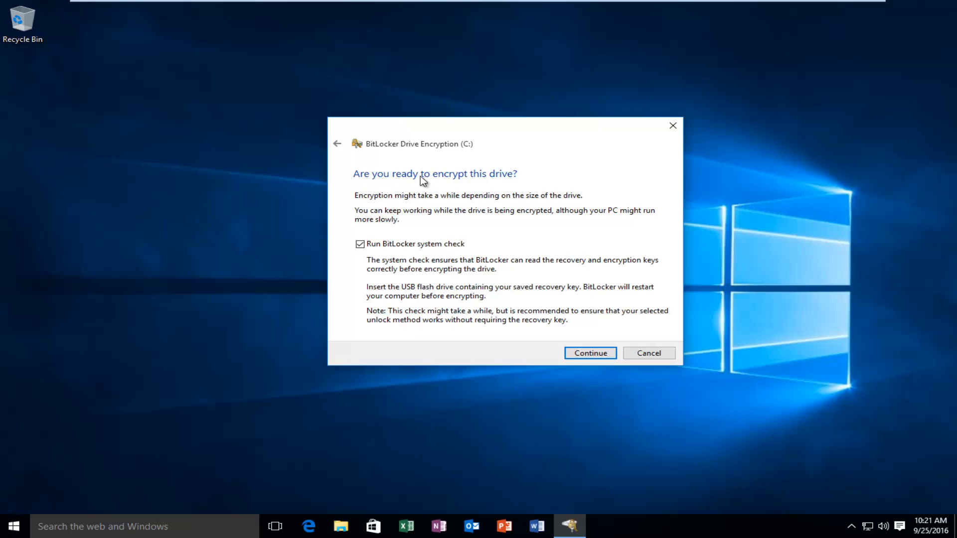
mouse_move(383, 207)
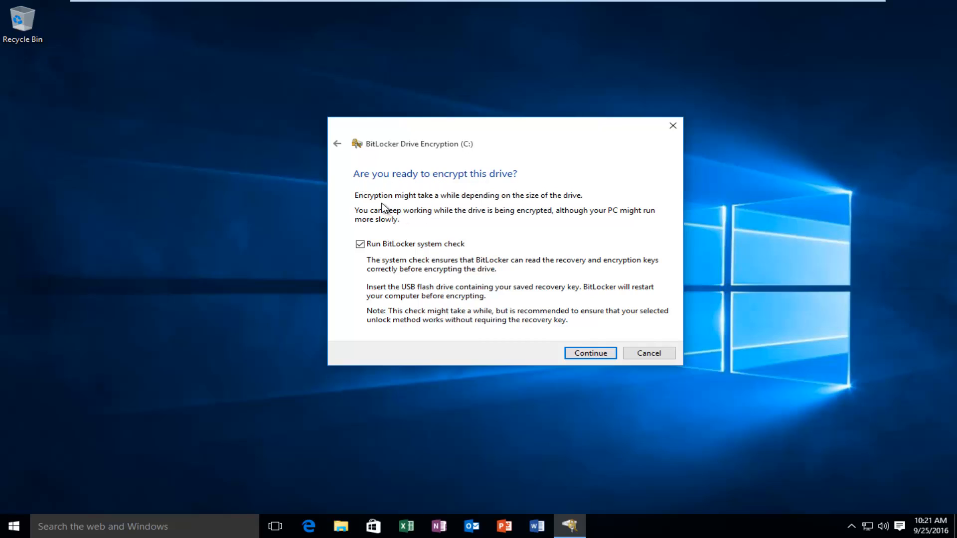
mouse_move(557, 208)
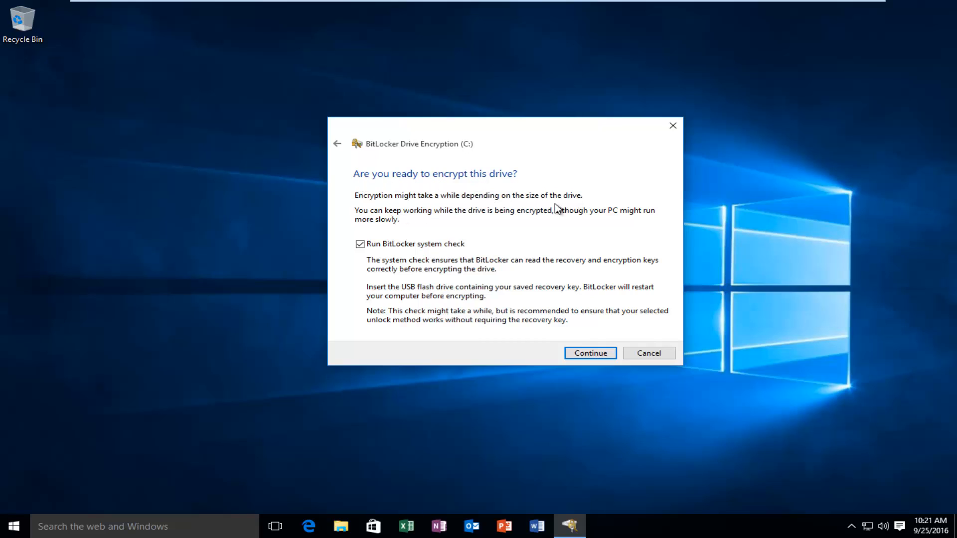
mouse_move(400, 252)
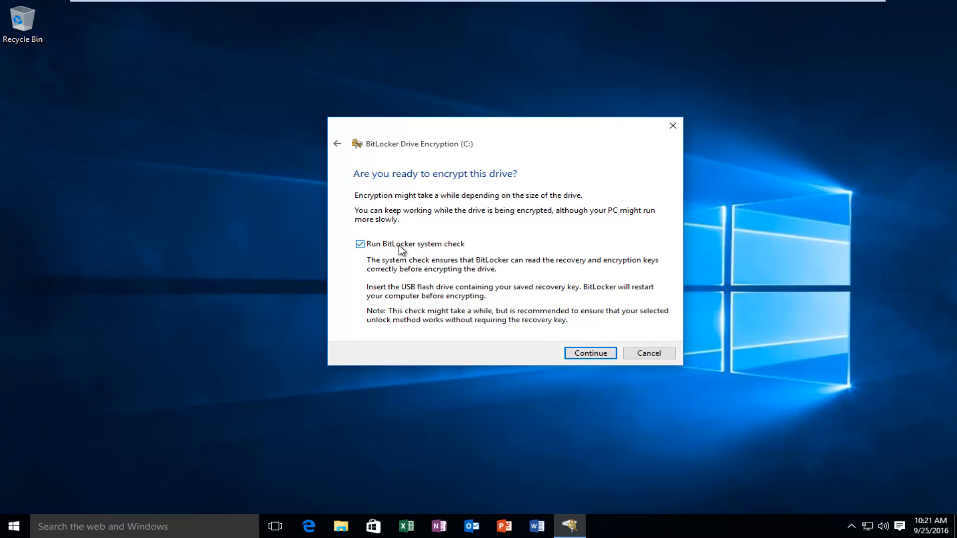
mouse_move(522, 269)
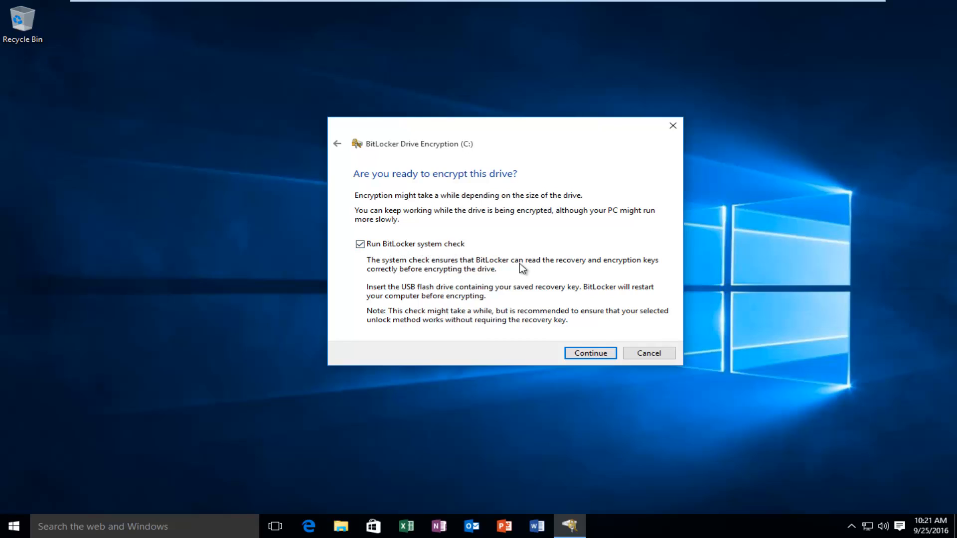
mouse_move(597, 269)
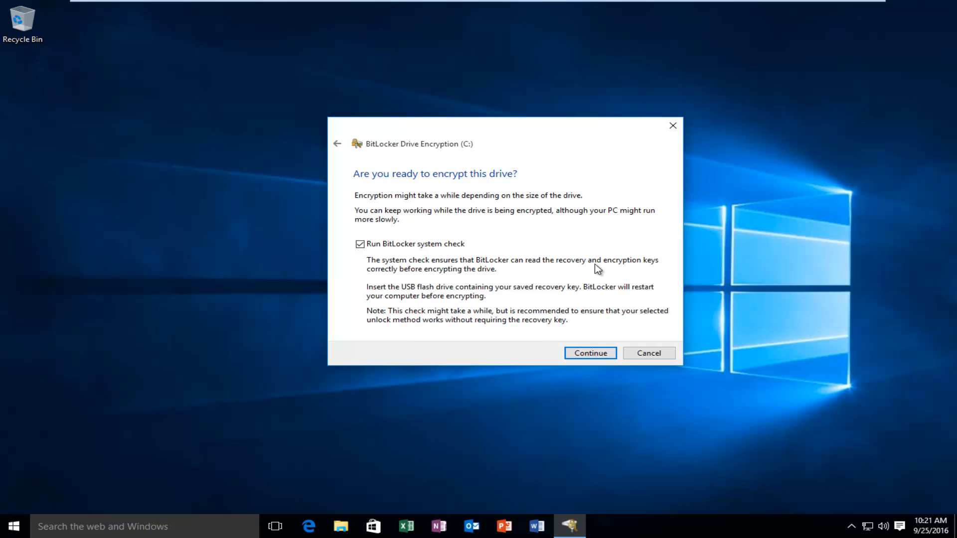
mouse_move(435, 277)
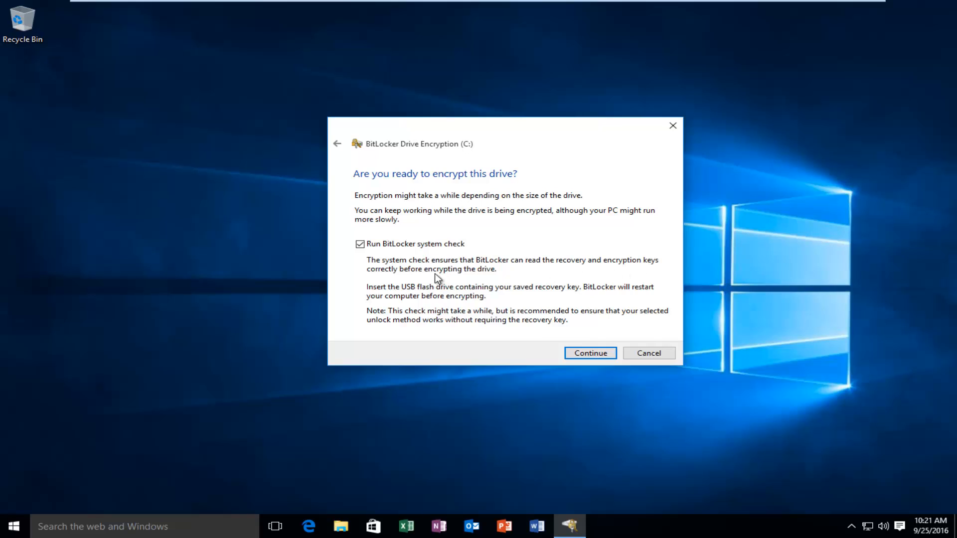
mouse_move(414, 293)
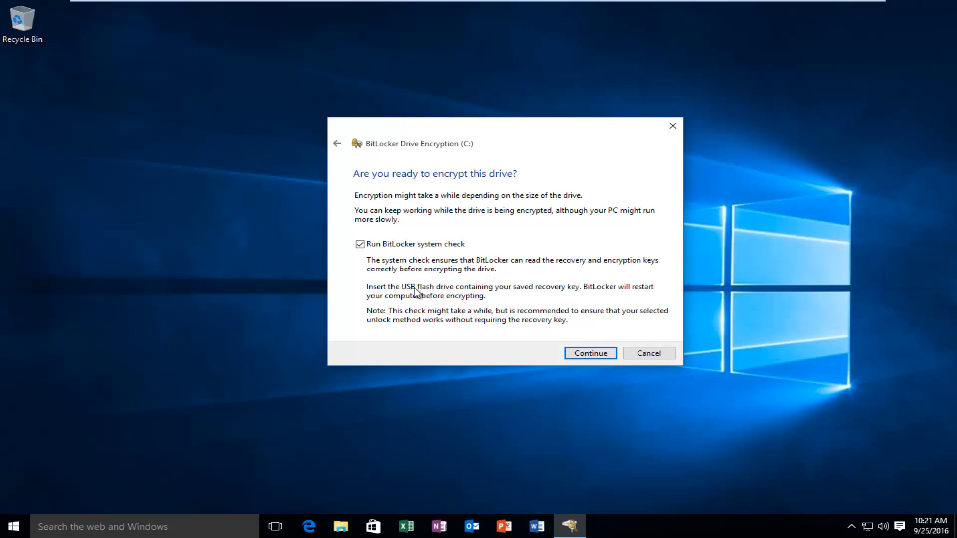
mouse_move(454, 291)
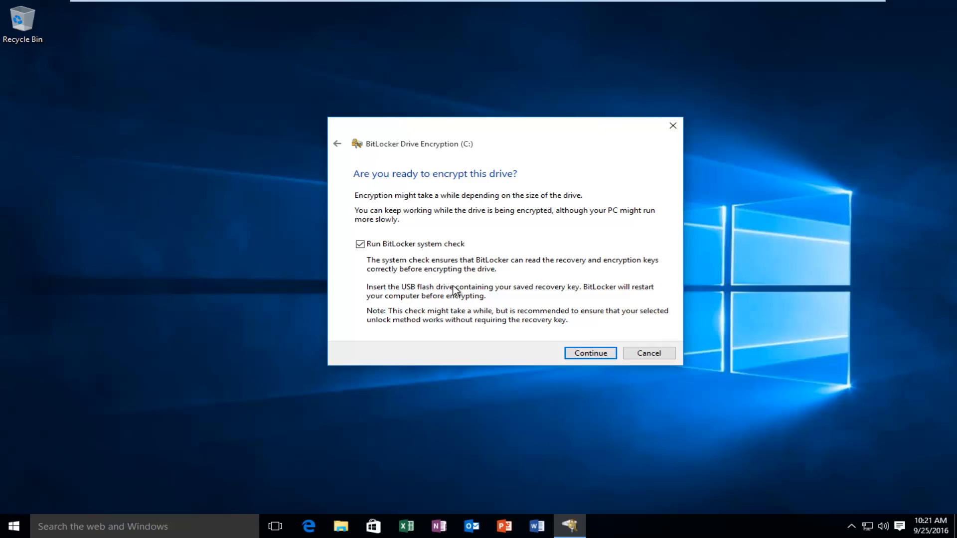
mouse_move(492, 299)
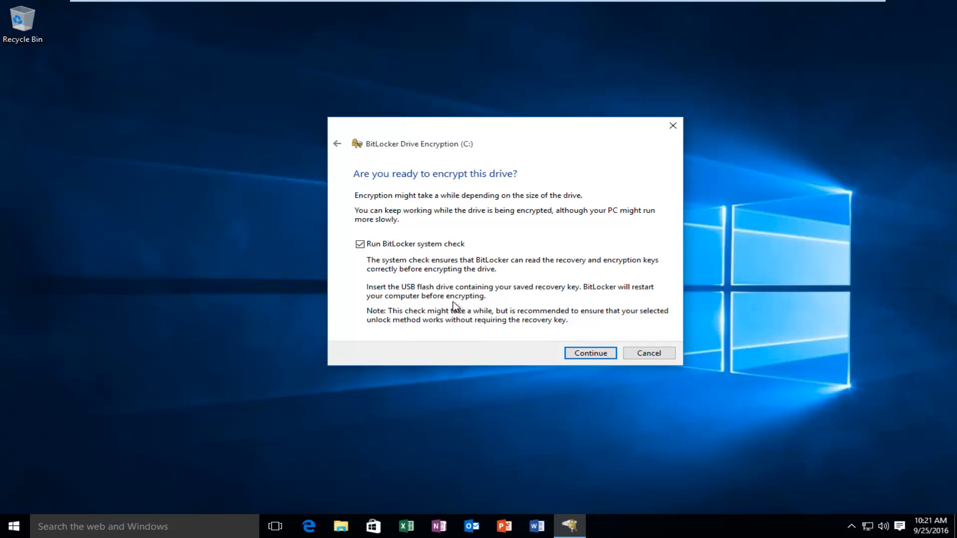
mouse_move(477, 314)
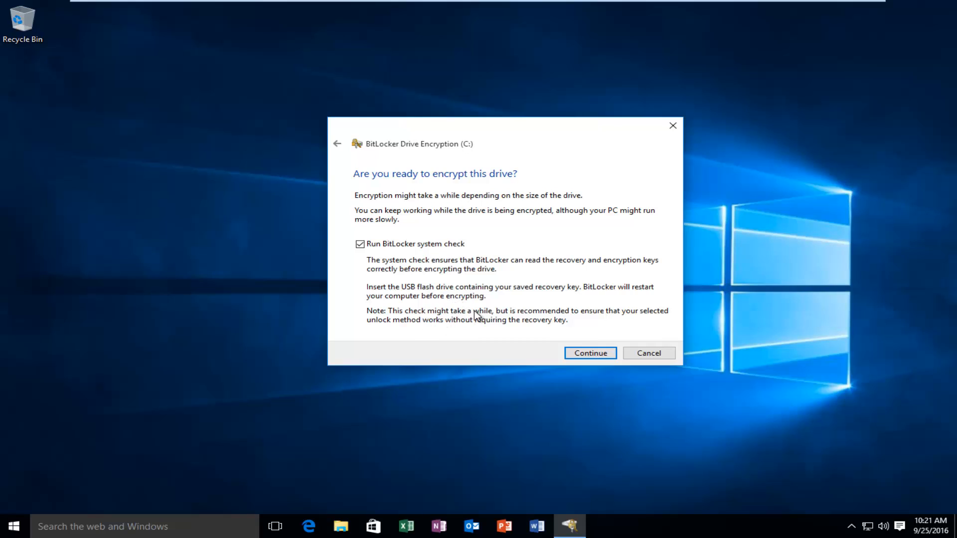
mouse_move(409, 329)
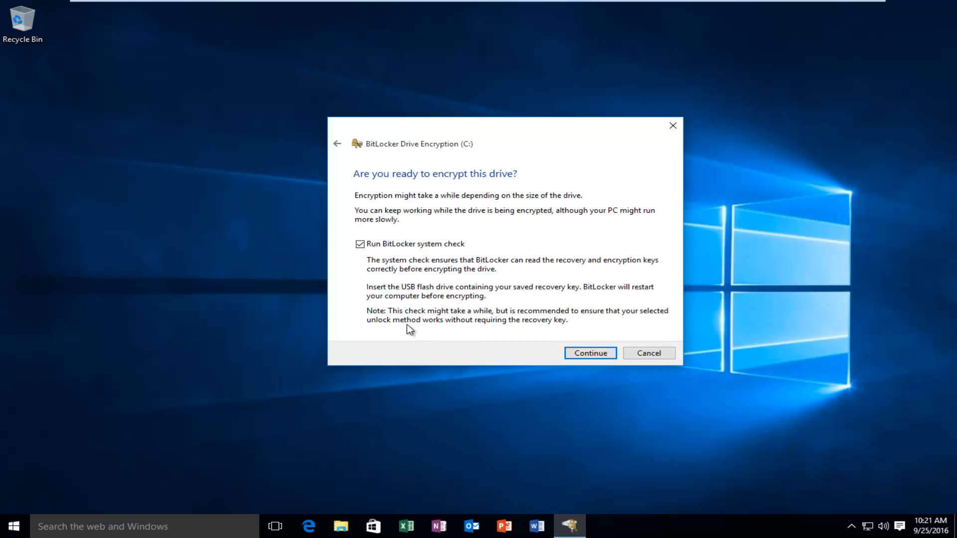
mouse_move(495, 327)
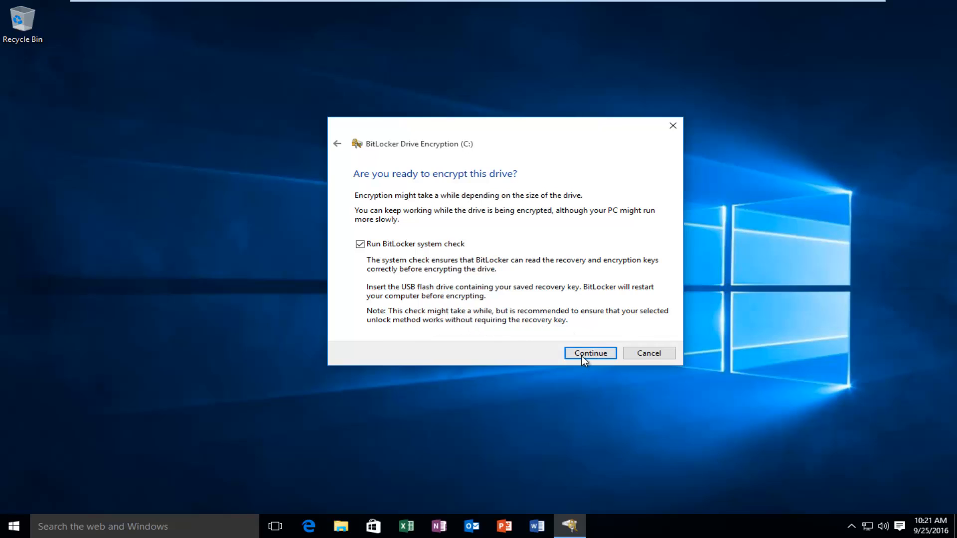
mouse_move(656, 327)
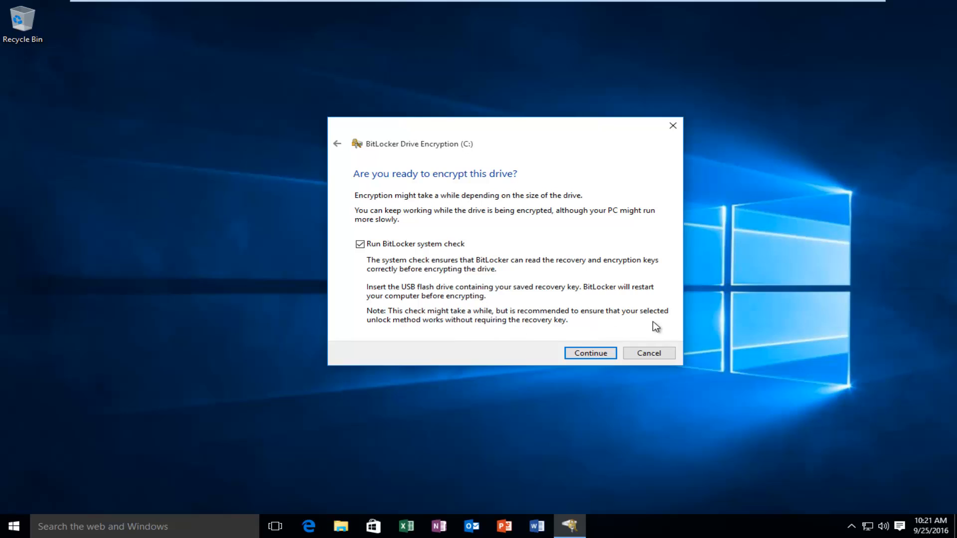
mouse_move(464, 341)
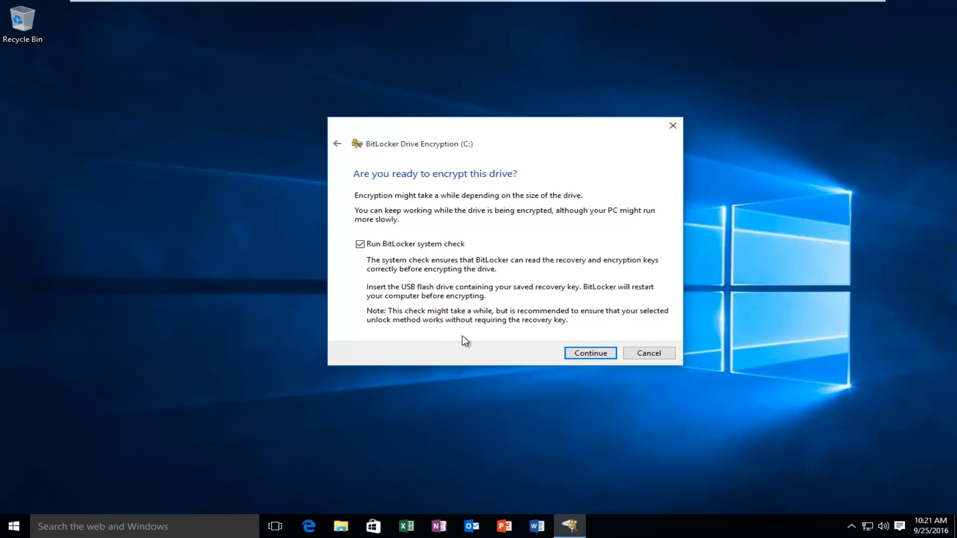
mouse_move(394, 208)
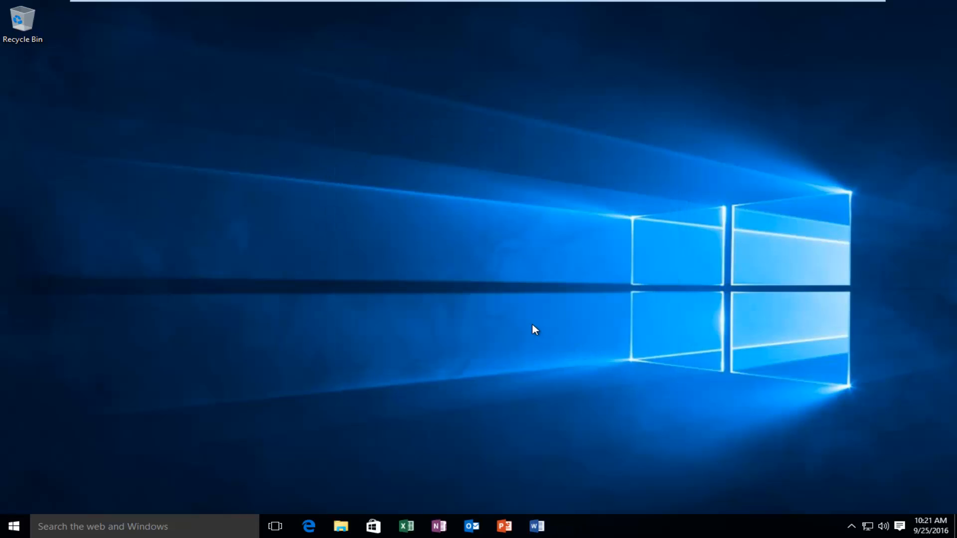
mouse_move(480, 284)
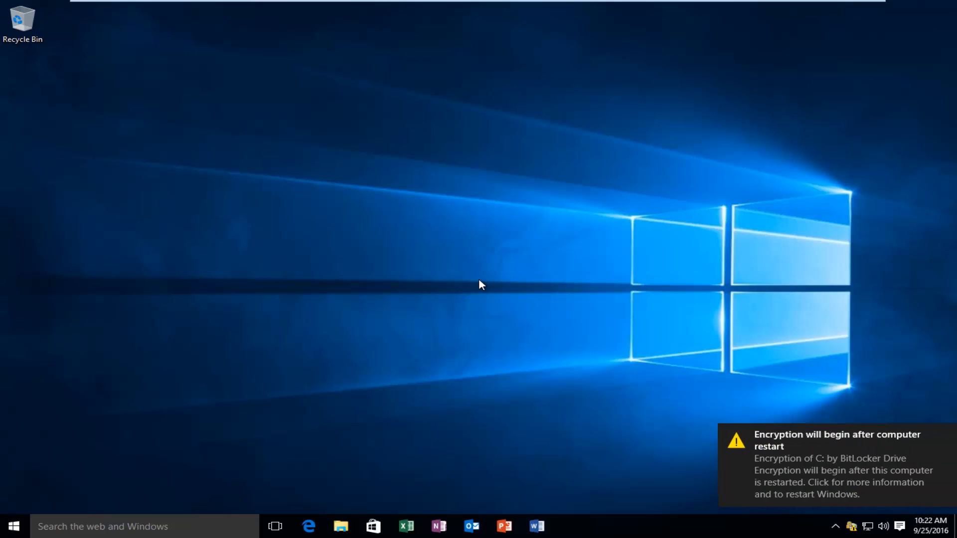
mouse_move(763, 426)
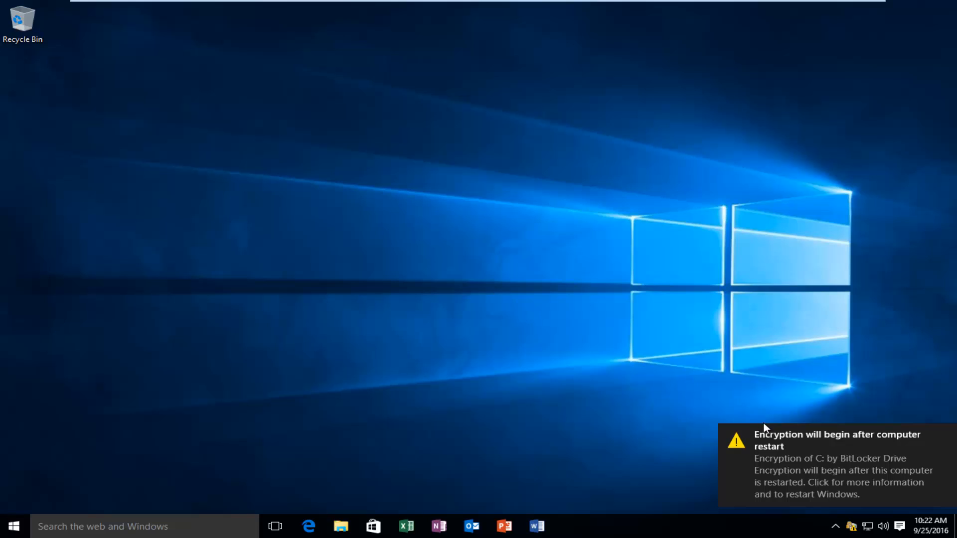
mouse_move(843, 465)
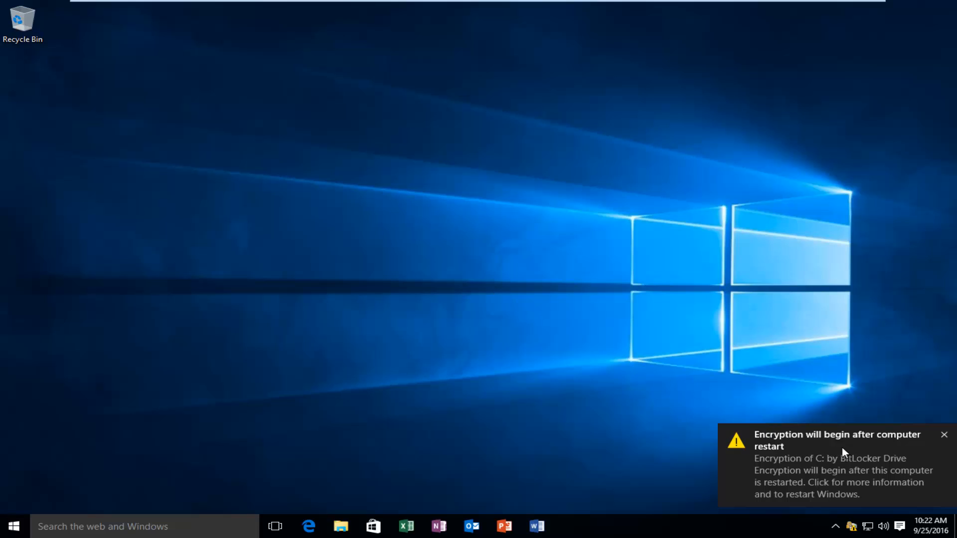
Restart the computer via Start > Power > Restart to begin encryption
left_click(16, 524)
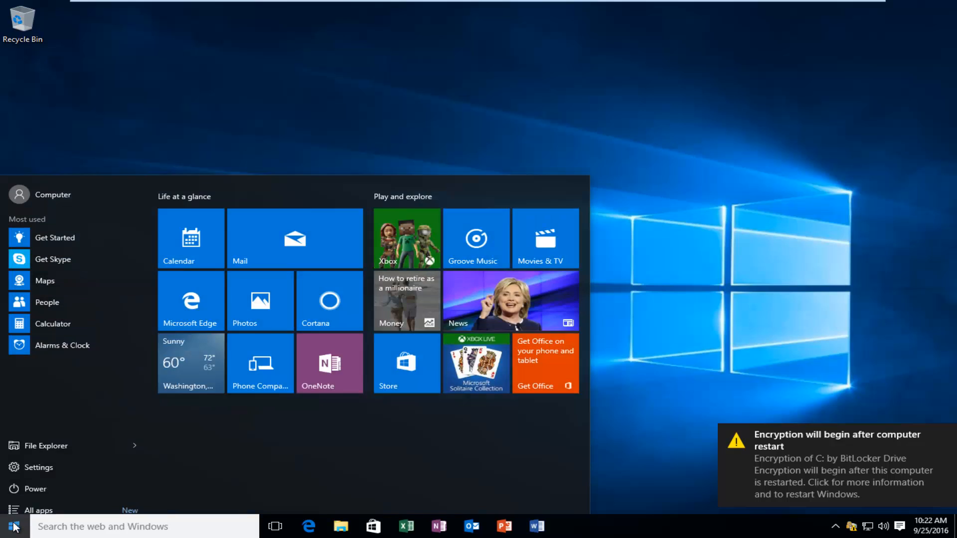
left_click(33, 479)
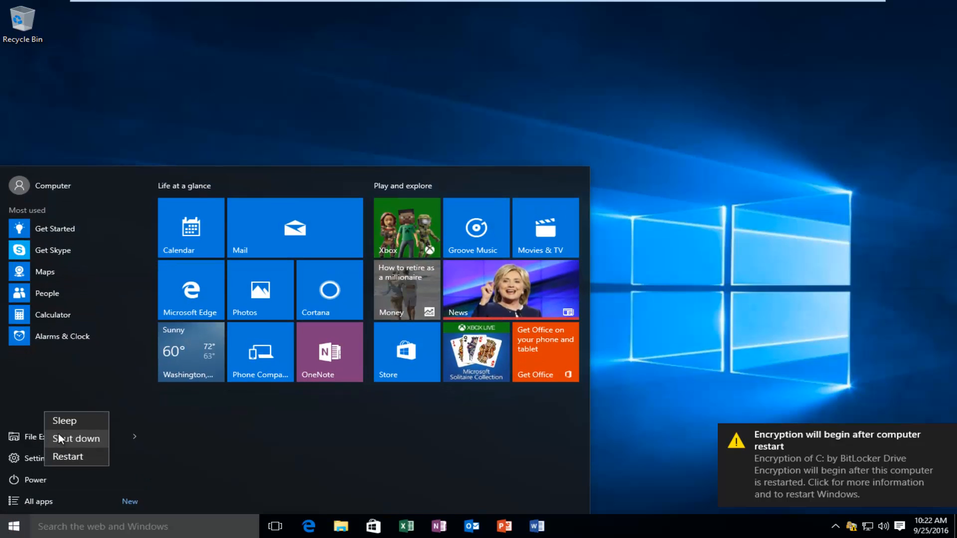
left_click(67, 457)
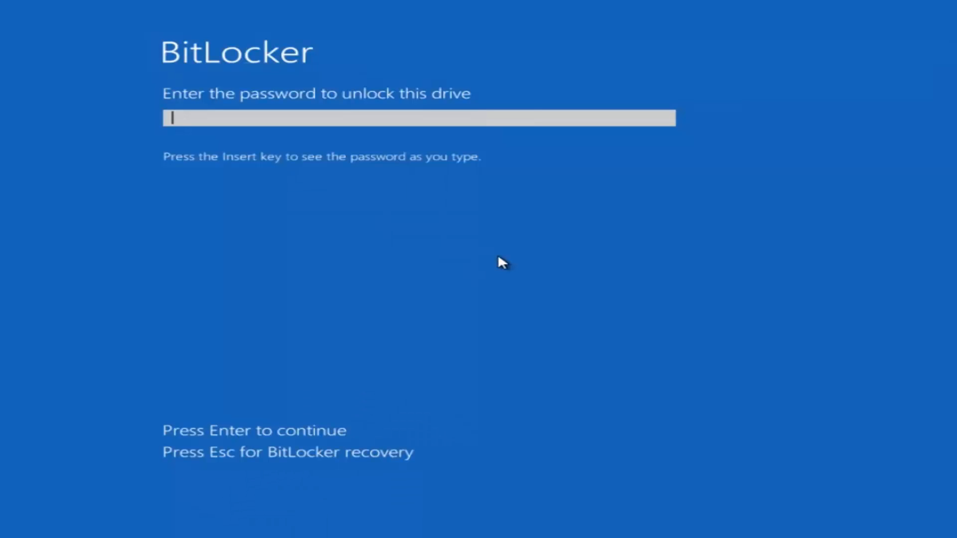
mouse_move(399, 172)
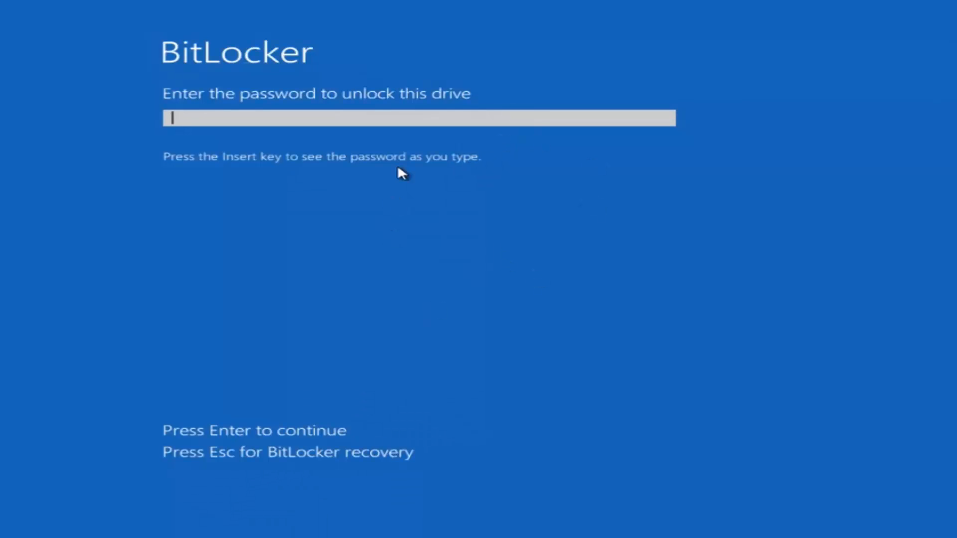
mouse_move(376, 223)
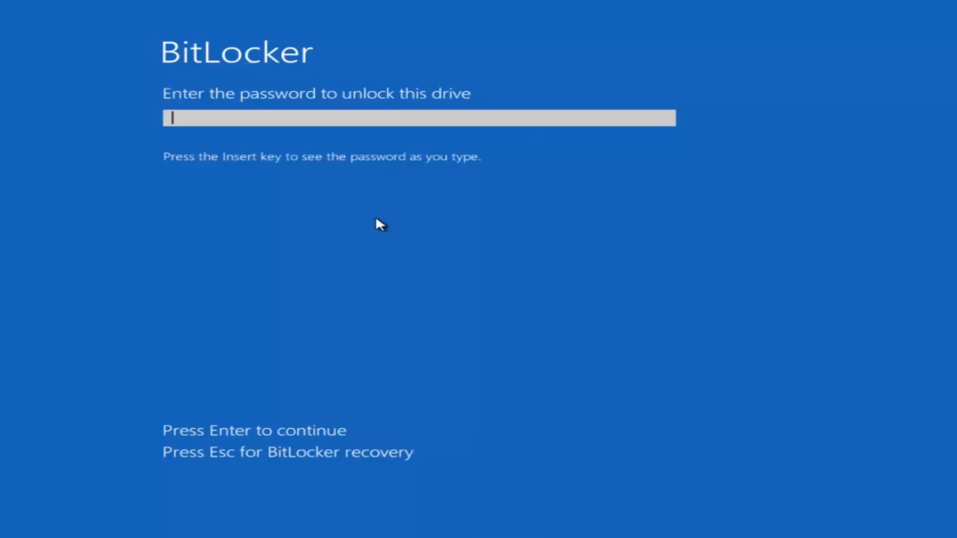
mouse_move(384, 252)
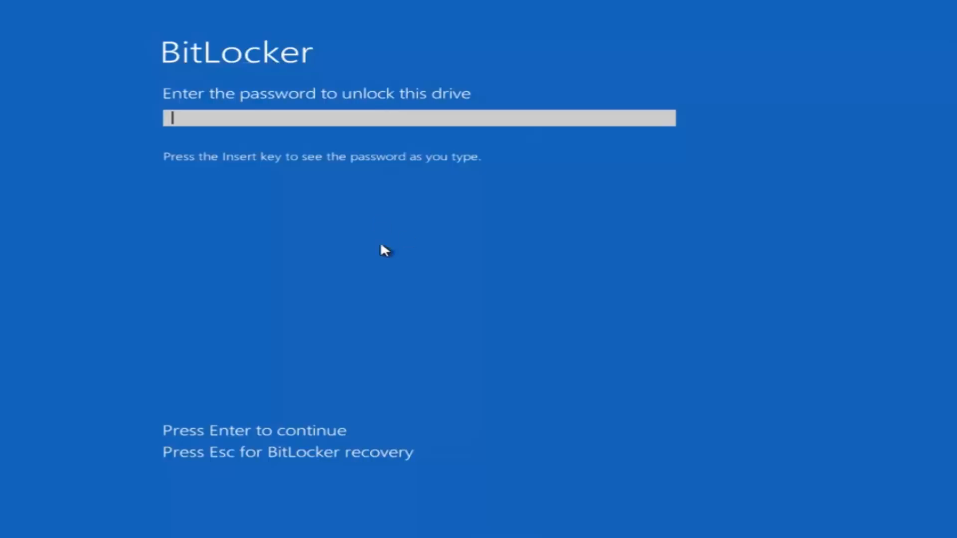
mouse_move(217, 121)
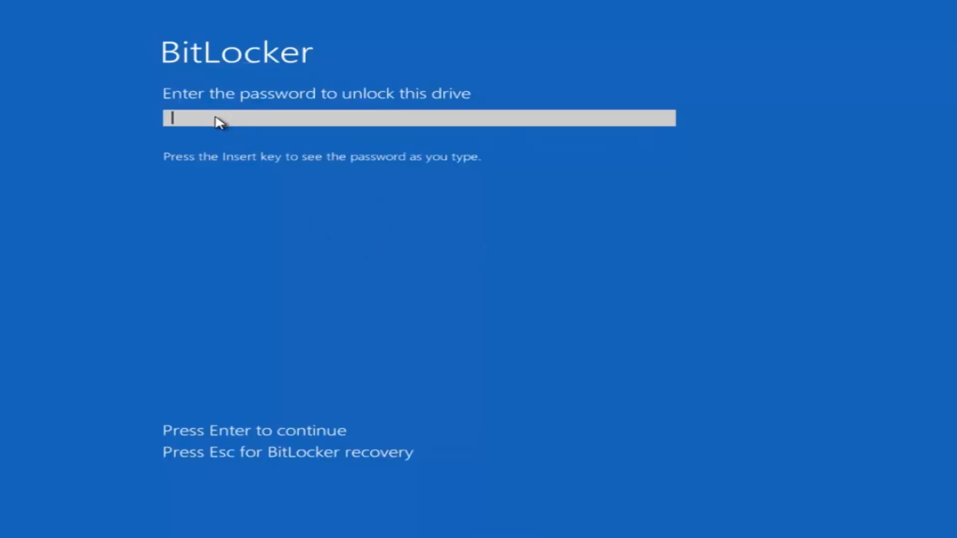
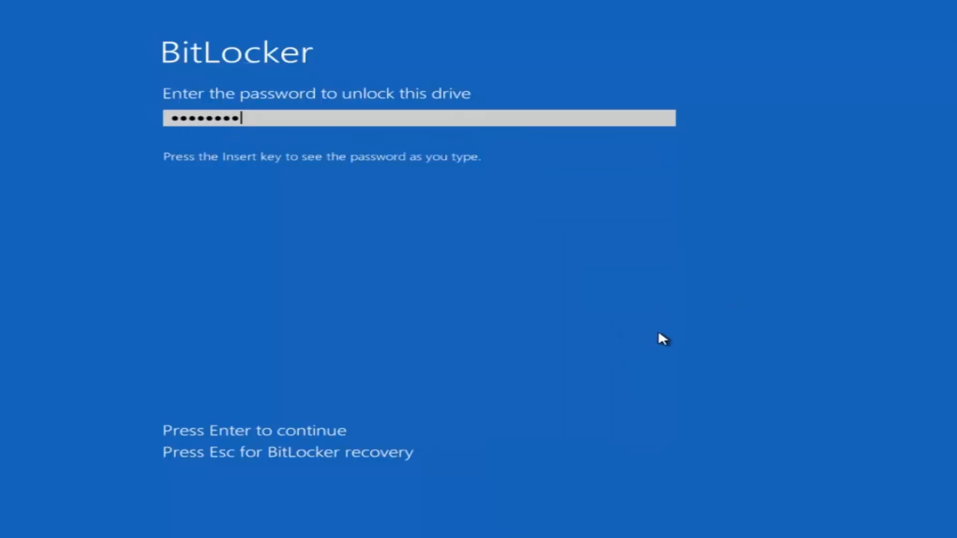
Enter the startup password at the BitLocker pre-boot unlock screen
mouse_move(614, 349)
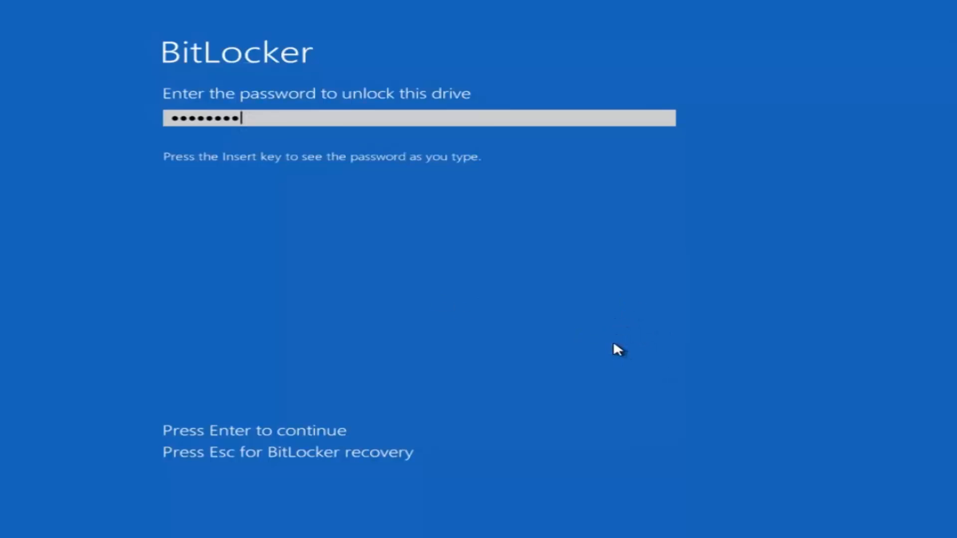